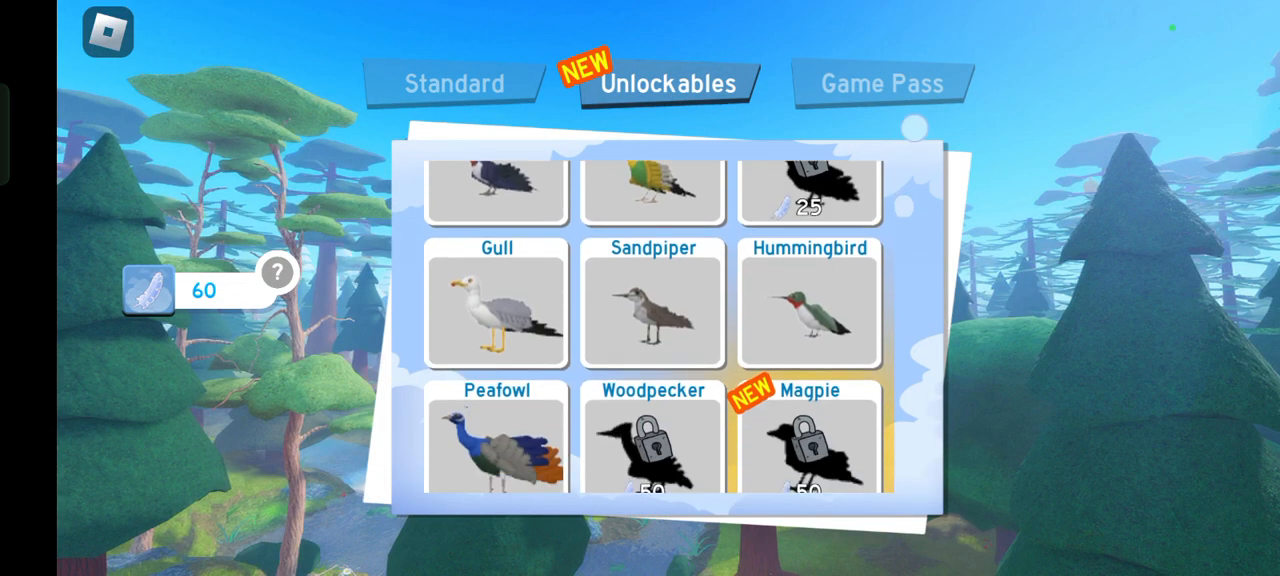
# Buy the Magpie for 50 feathers in Unlockables and spawn as it
pyautogui.scroll(-3)
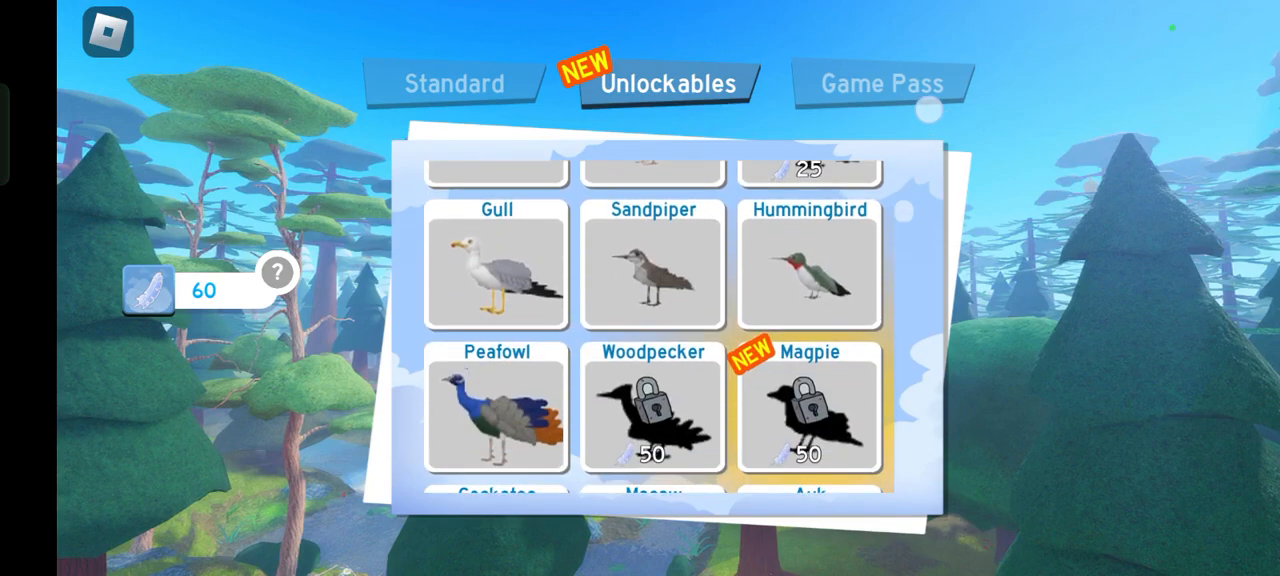
pyautogui.scroll(-3)
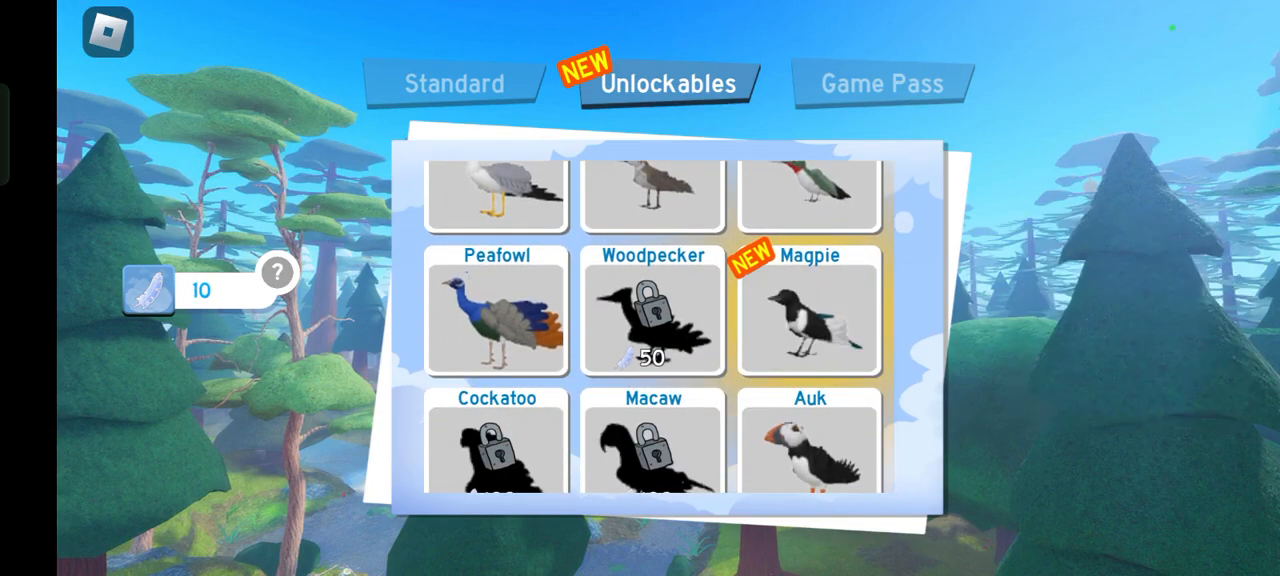
pyautogui.click(808, 312)
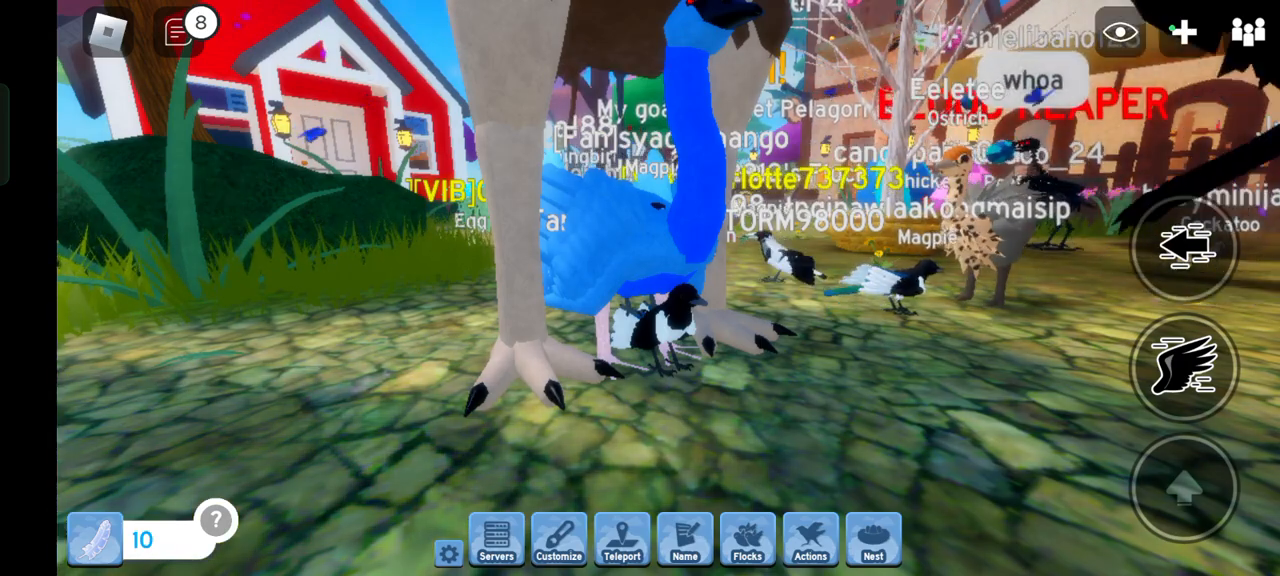
# Check the game Settings panel and close it before flying over the field
pyautogui.click(448, 553)
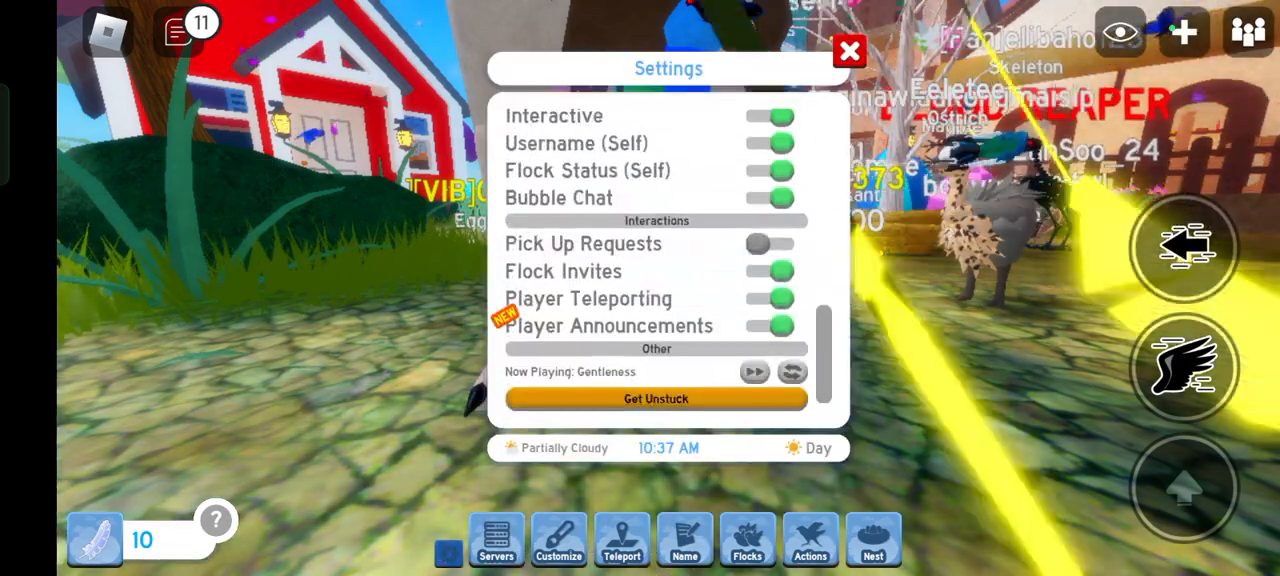
pyautogui.click(849, 51)
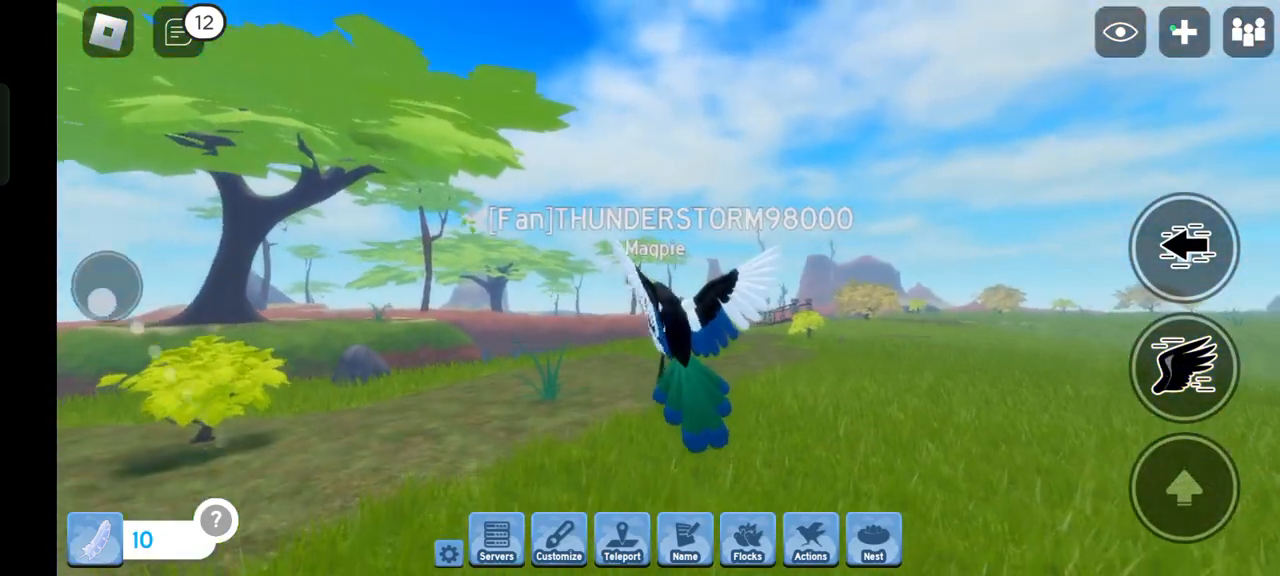
# Make the magpie Call, Run, Eat, Display, Preen and Sit from the Actions panel
pyautogui.click(810, 540)
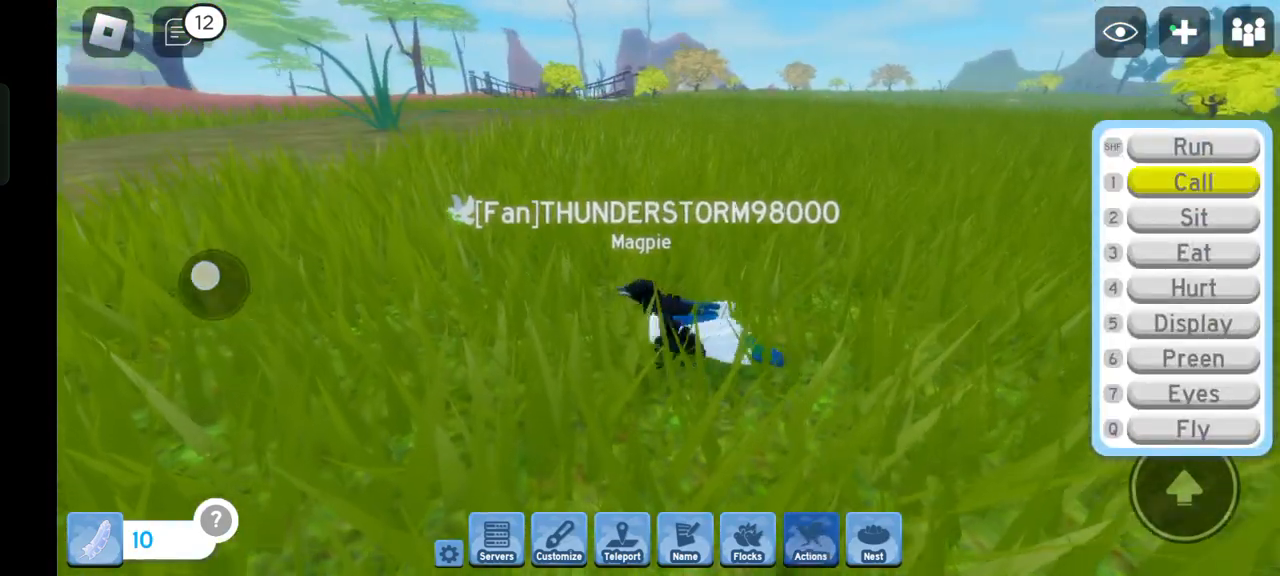
pyautogui.click(1192, 147)
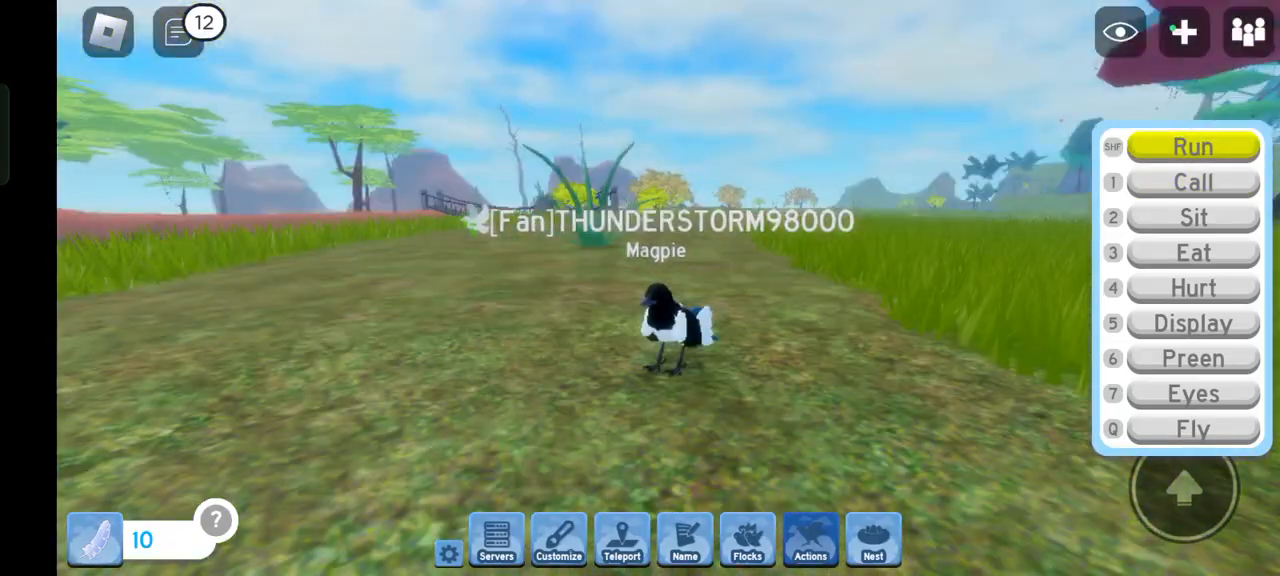
pyautogui.click(1192, 182)
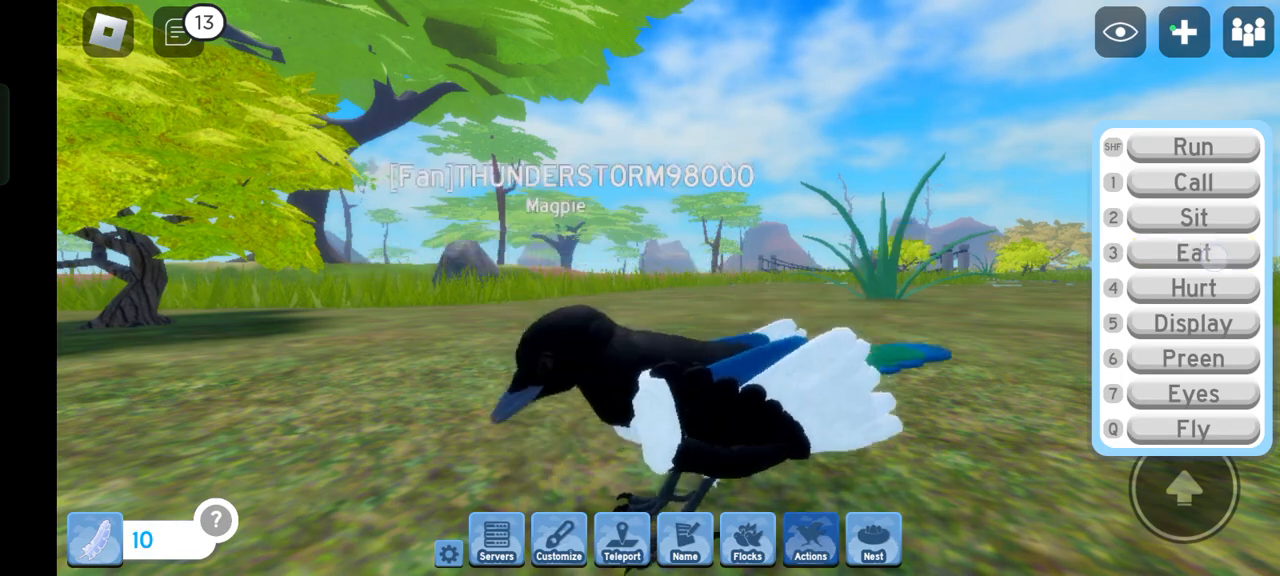
pyautogui.click(1192, 323)
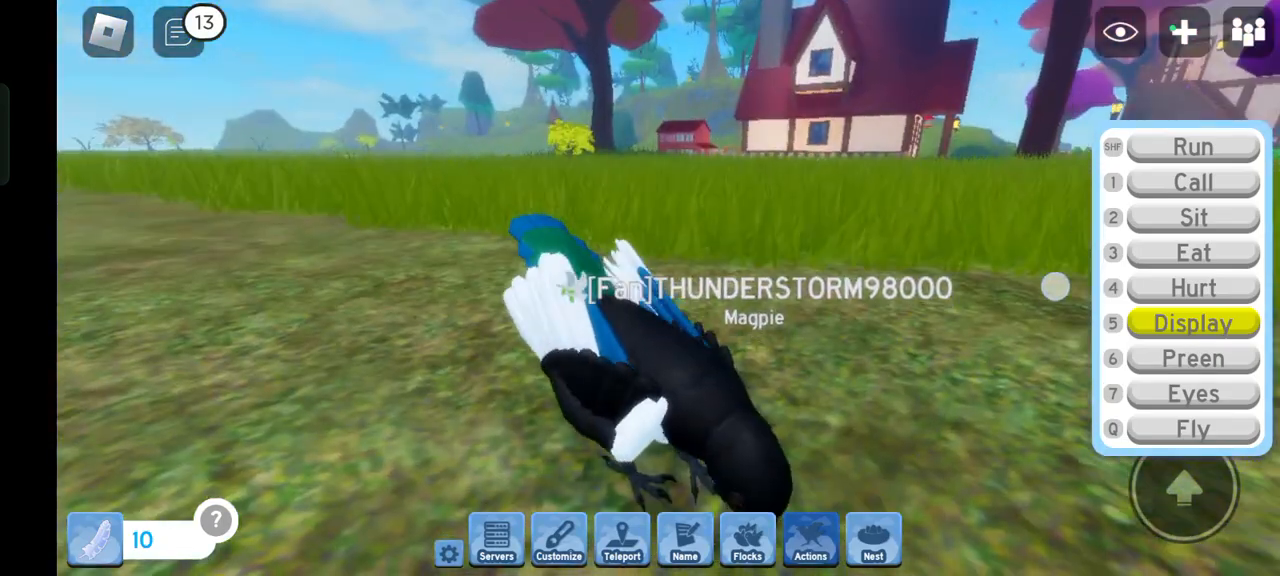
pyautogui.click(1192, 358)
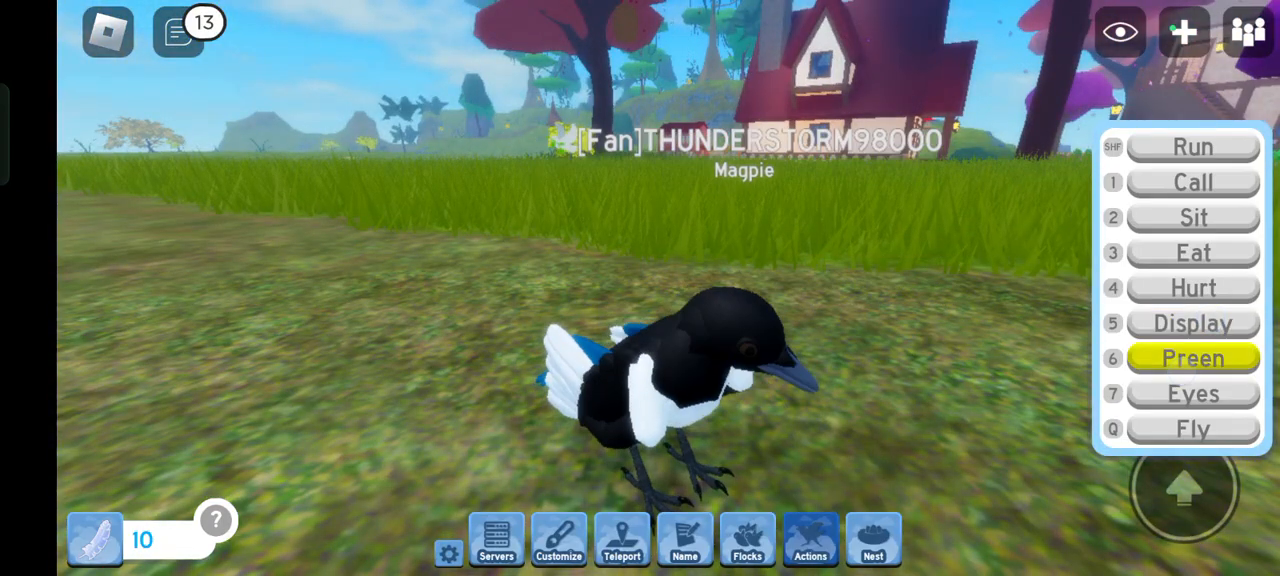
pyautogui.click(1192, 393)
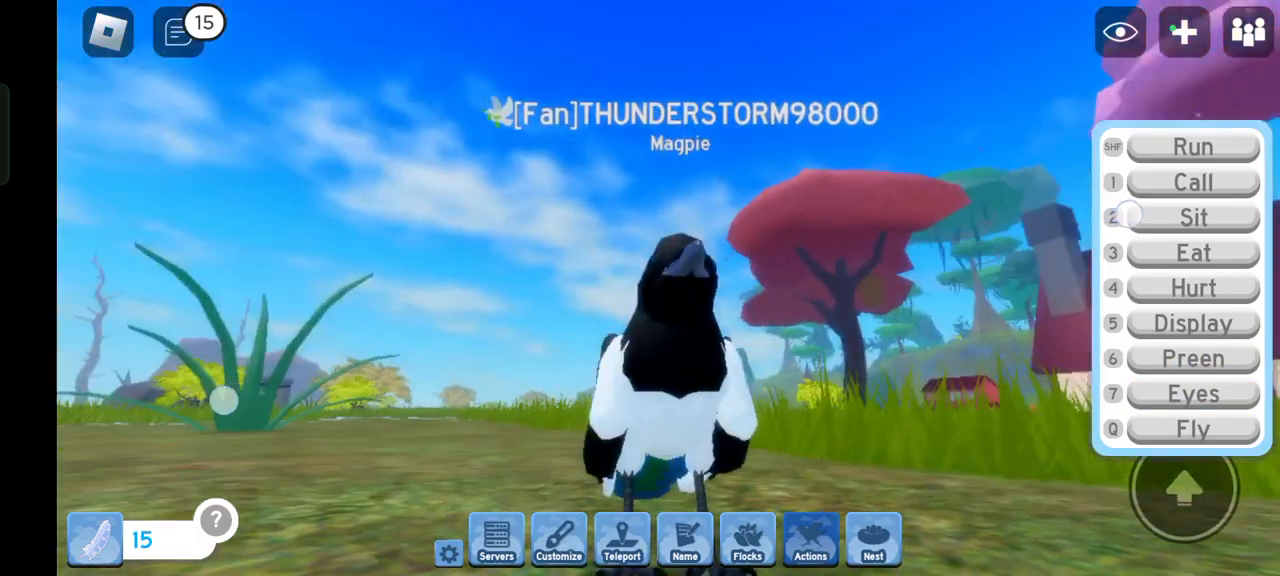
pyautogui.click(558, 540)
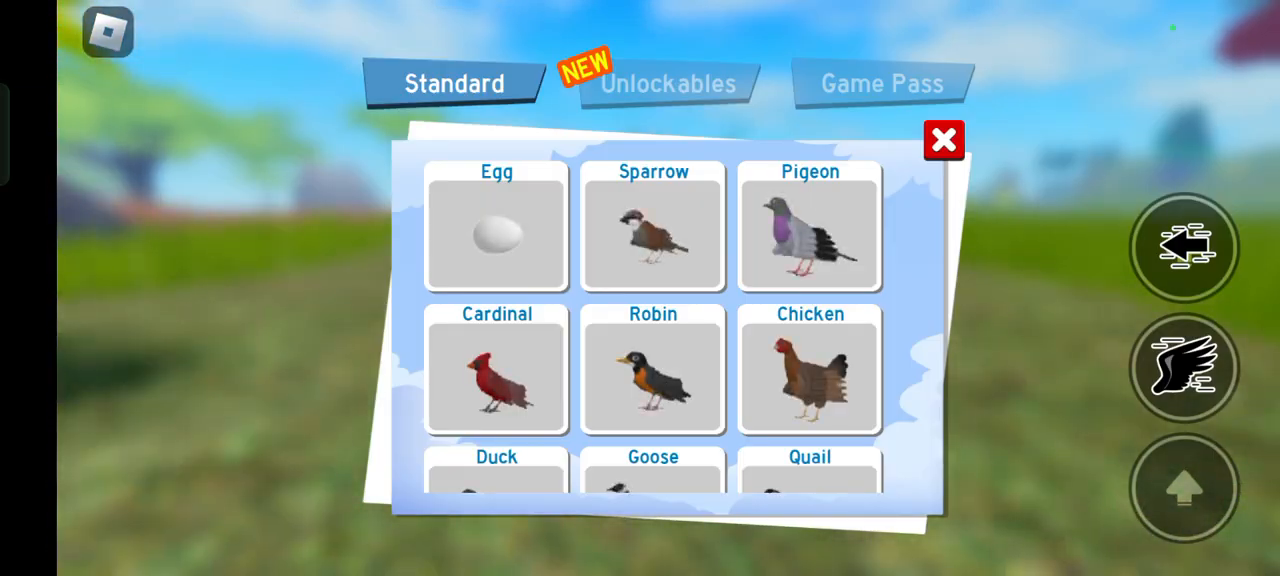
# Choose the plain Magpie in the morph menu and return to the field
pyautogui.click(941, 139)
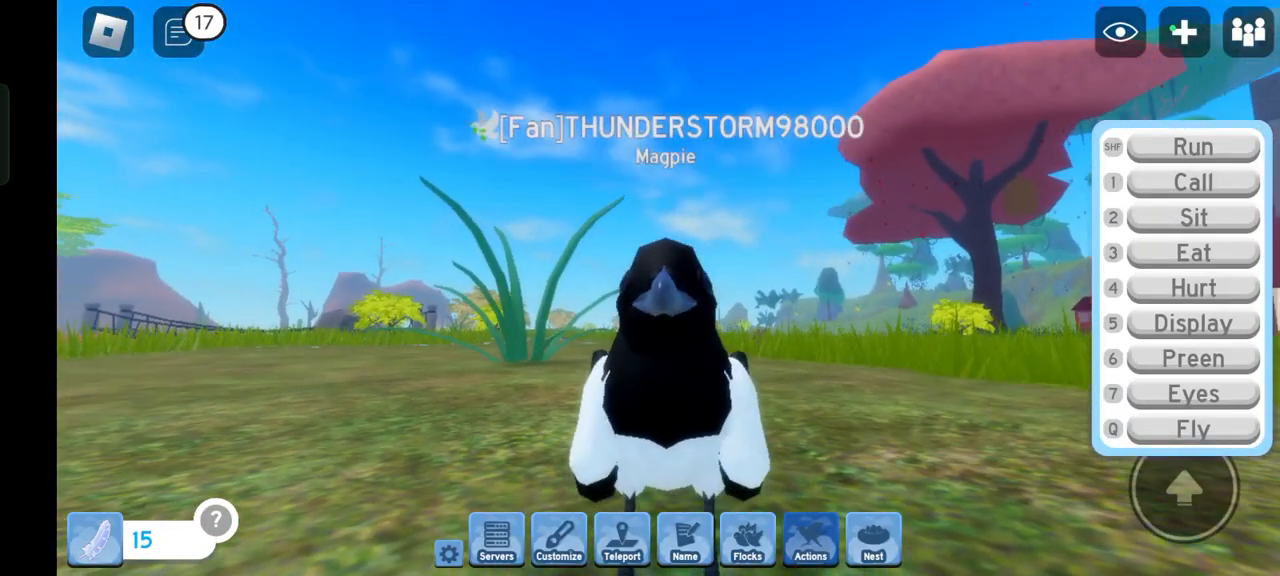
# Make the magpie call out twice in the field
pyautogui.click(1191, 182)
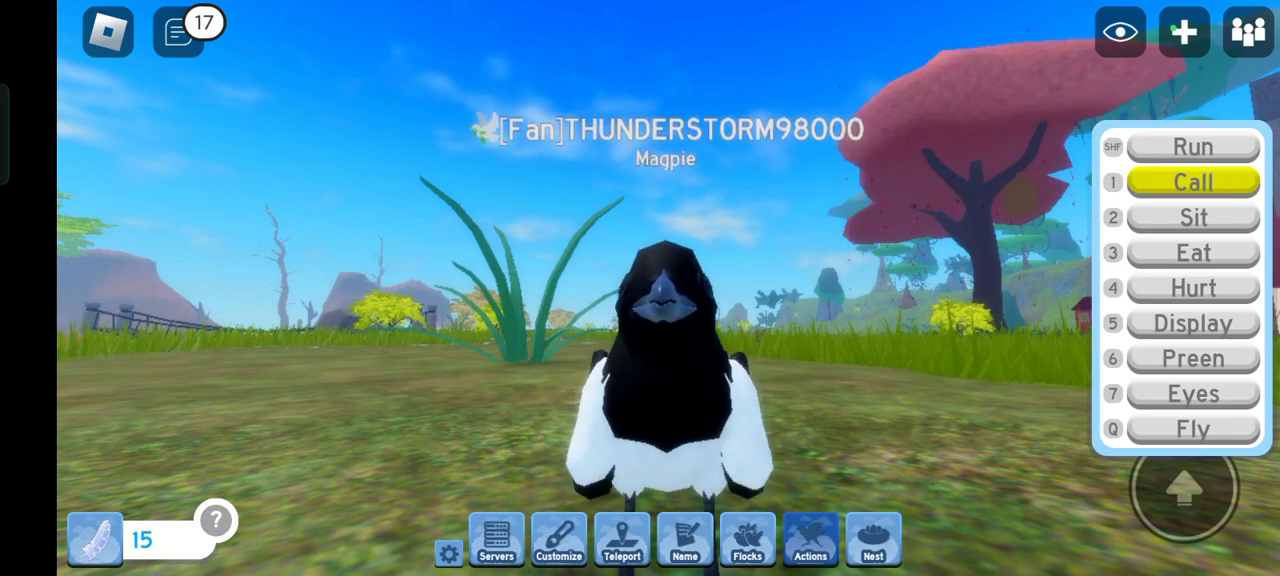
pyautogui.click(1192, 181)
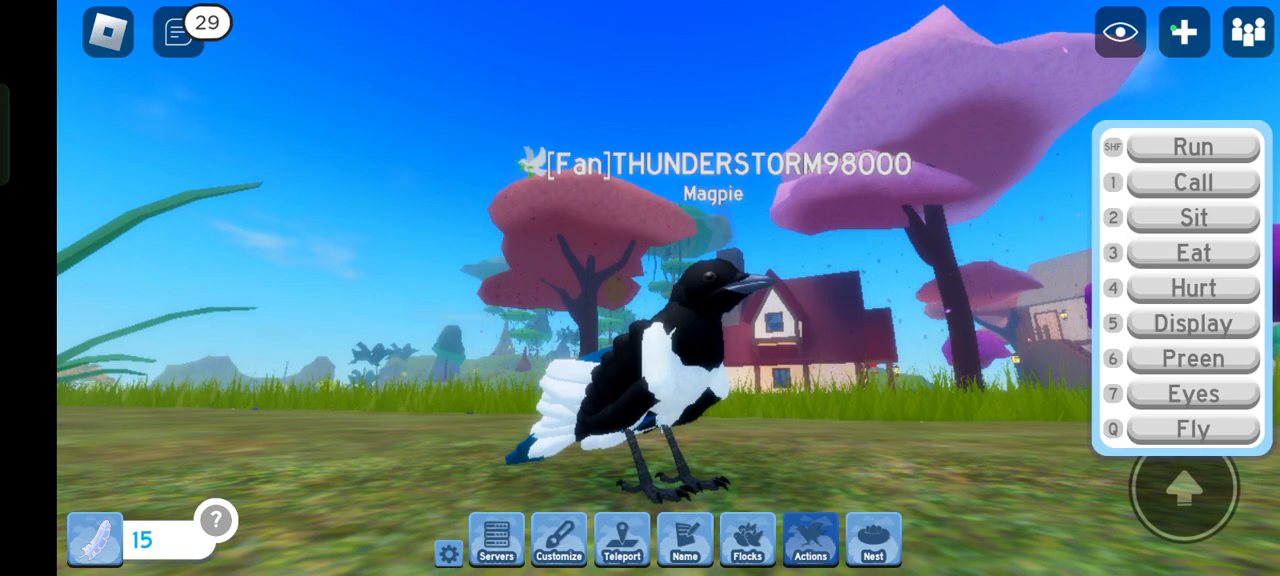
pyautogui.click(1192, 182)
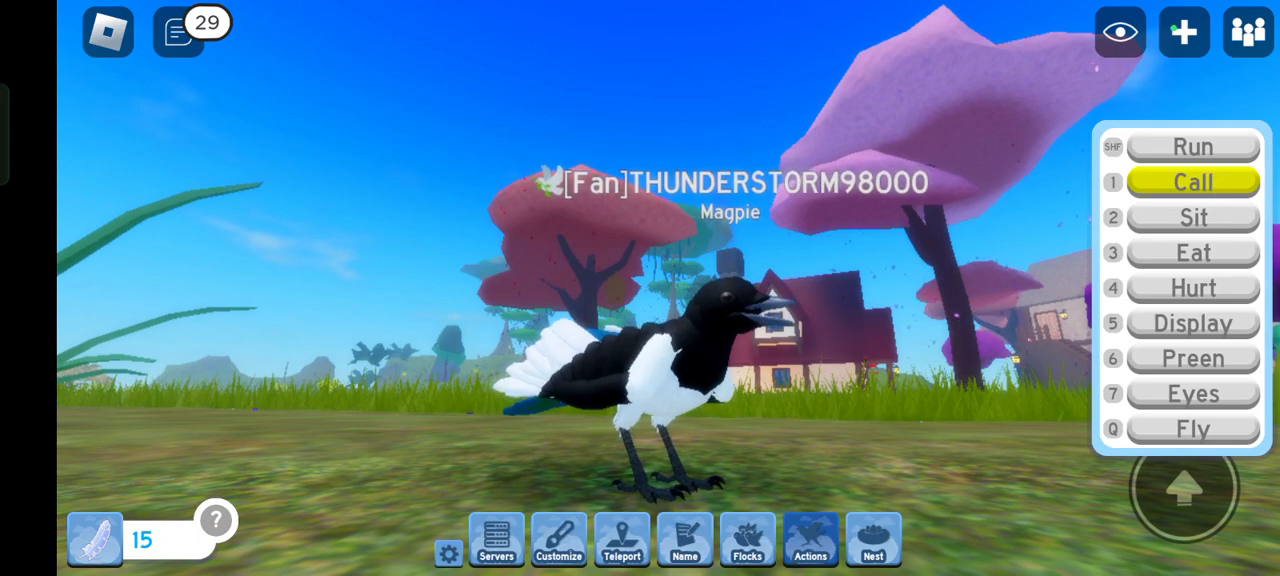
pyautogui.click(1192, 181)
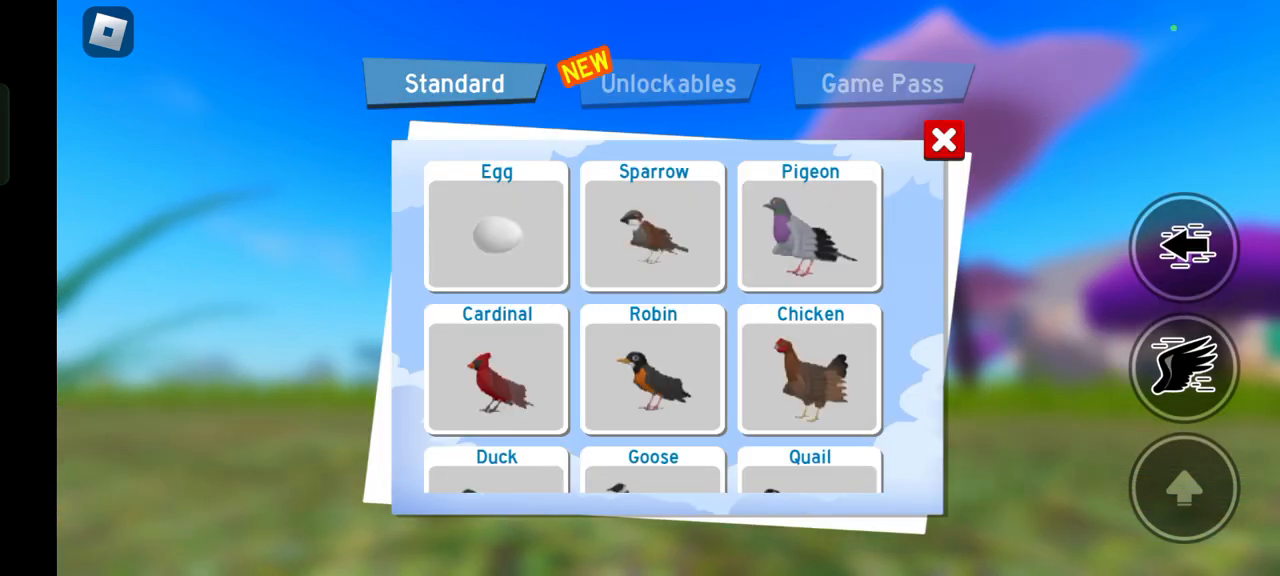
# Pick the Magpie morph from Unlockables as a chick and spawn in town
pyautogui.click(668, 83)
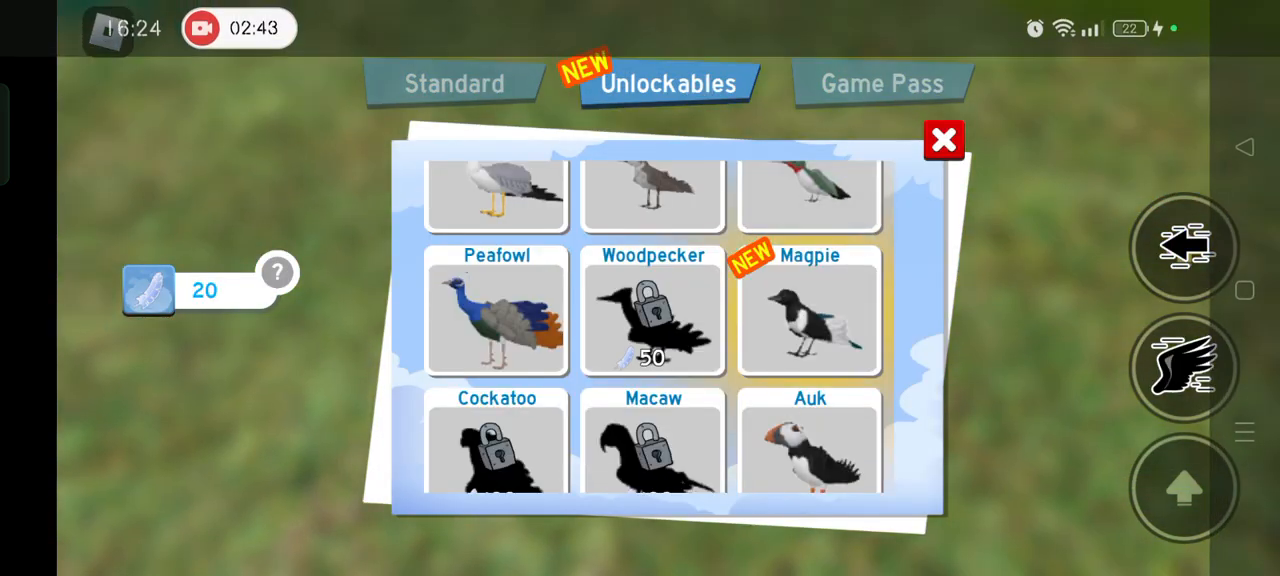
pyautogui.click(809, 315)
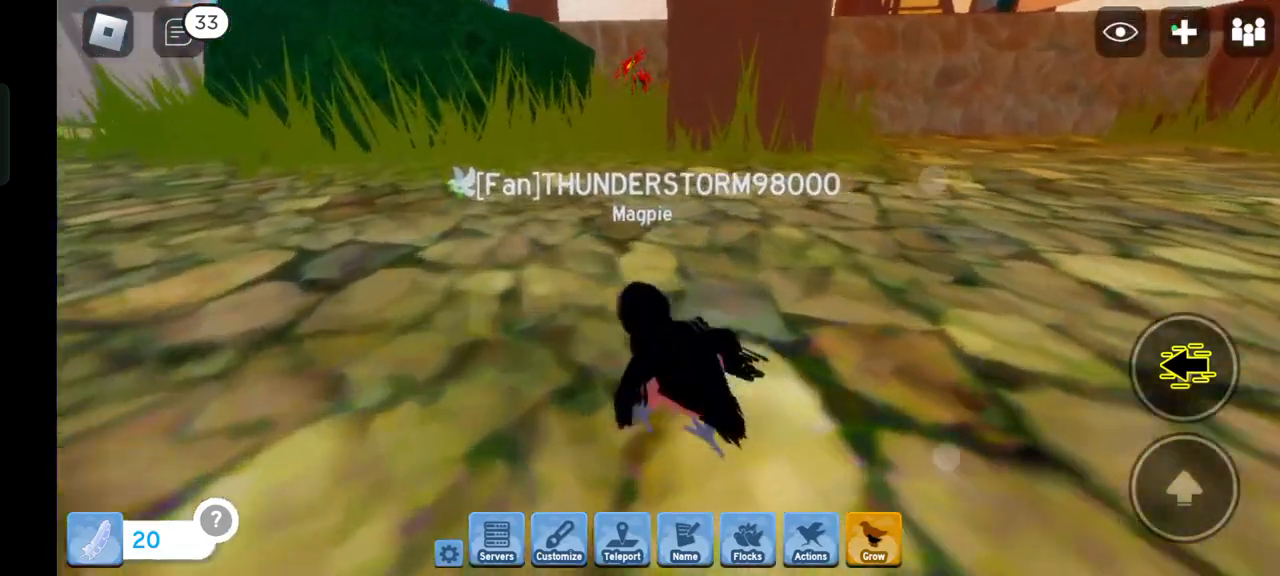
# Make the magpie chick act Hurt, then head to the barn nest
pyautogui.click(810, 540)
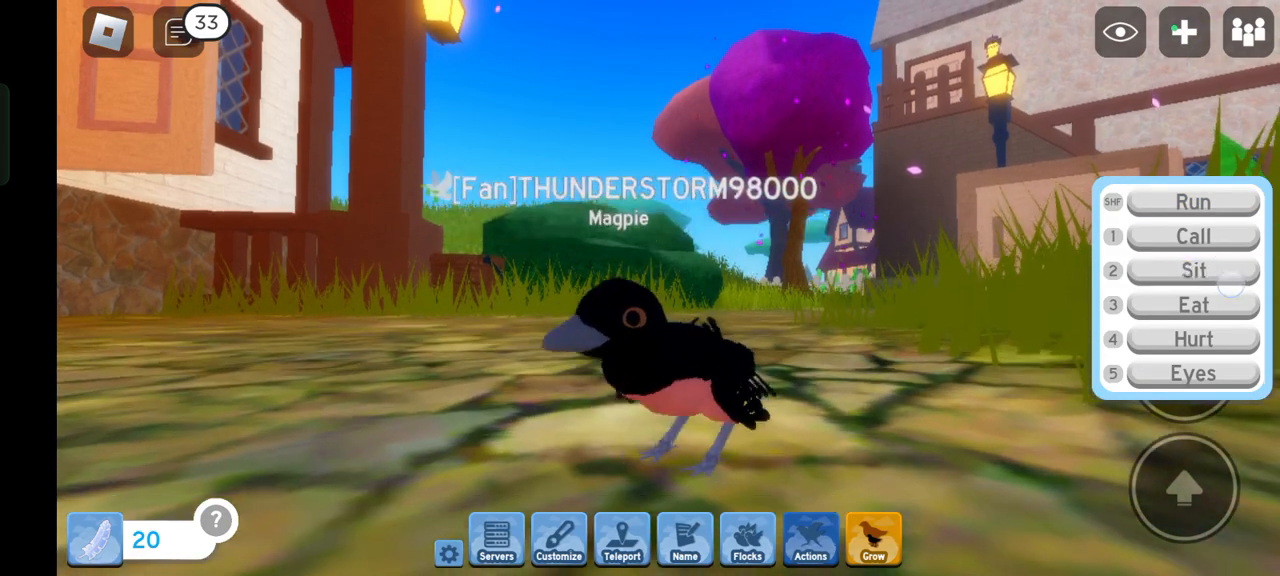
pyautogui.click(1192, 339)
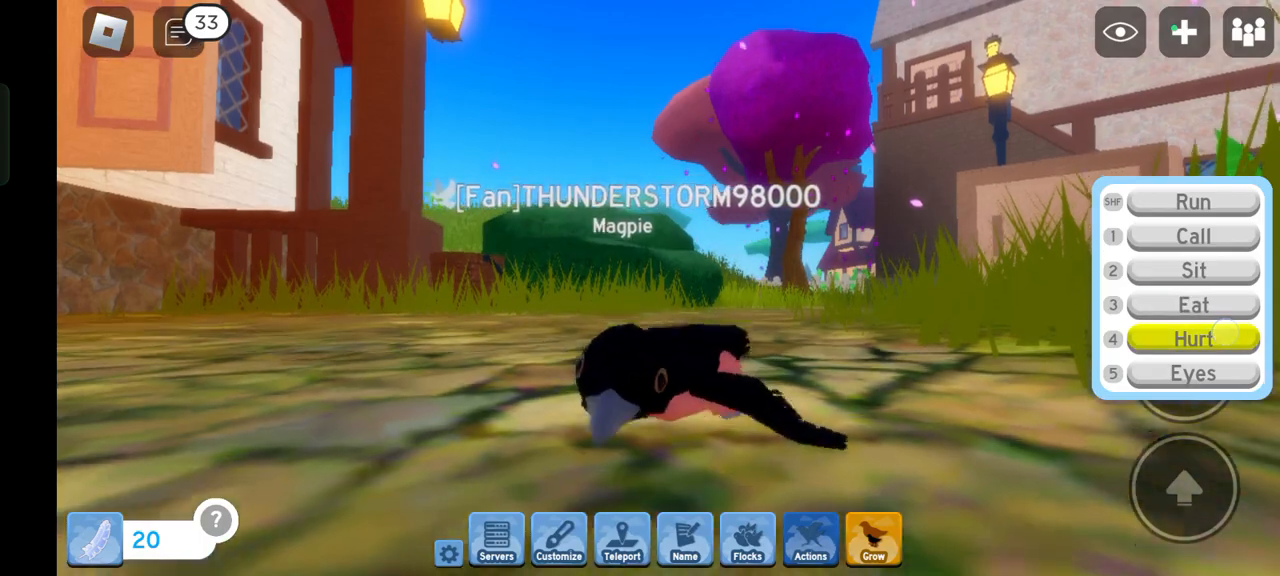
pyautogui.click(1193, 339)
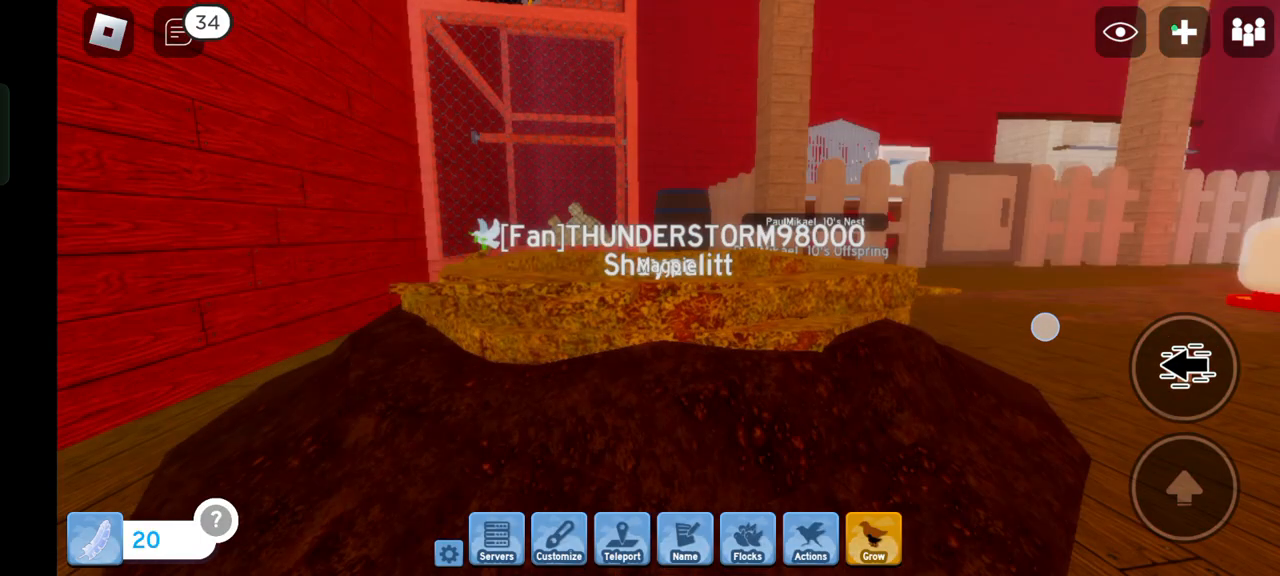
# Make the grown magpie Call, Sit, act Hurt and Preen, then take off with Fly
pyautogui.click(621, 540)
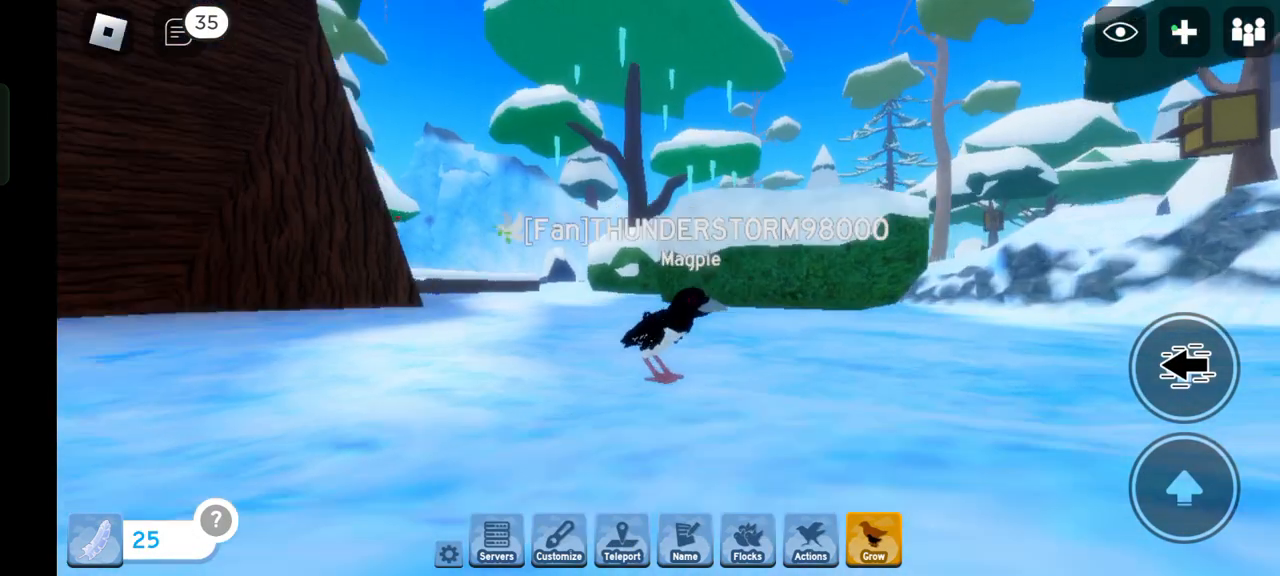
pyautogui.click(809, 548)
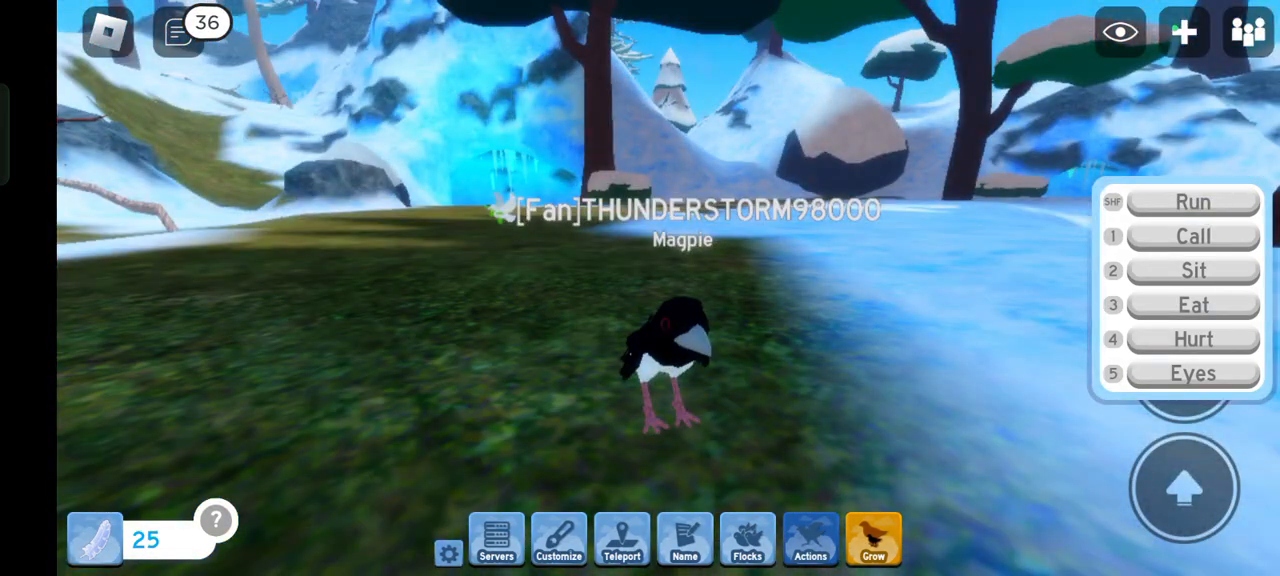
pyautogui.click(872, 540)
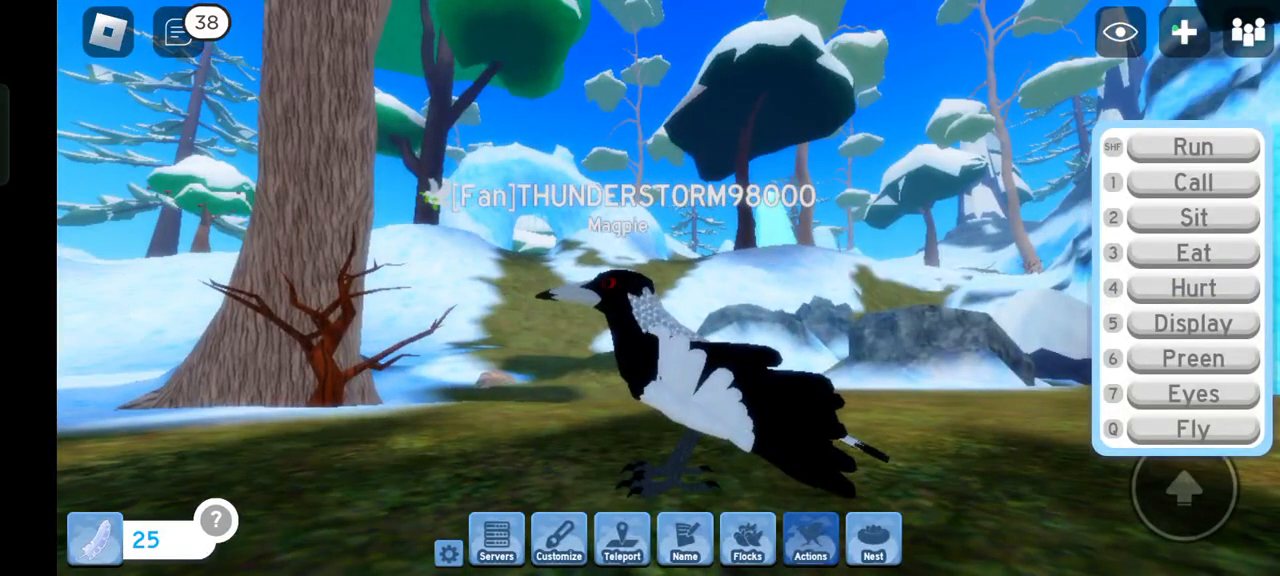
pyautogui.click(1192, 182)
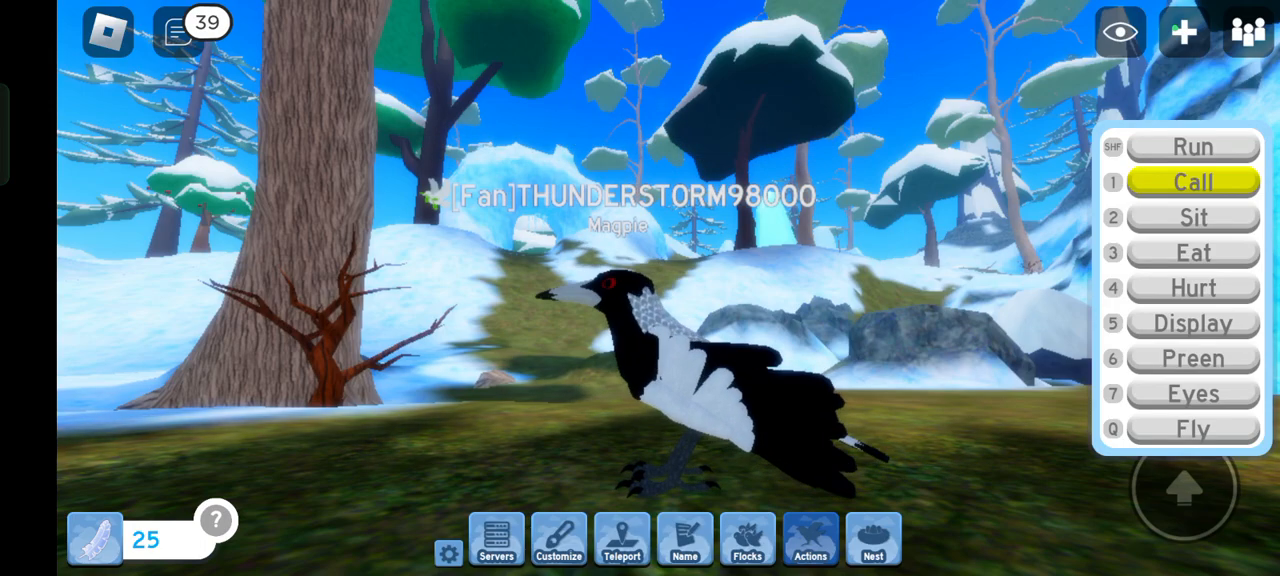
pyautogui.click(1192, 218)
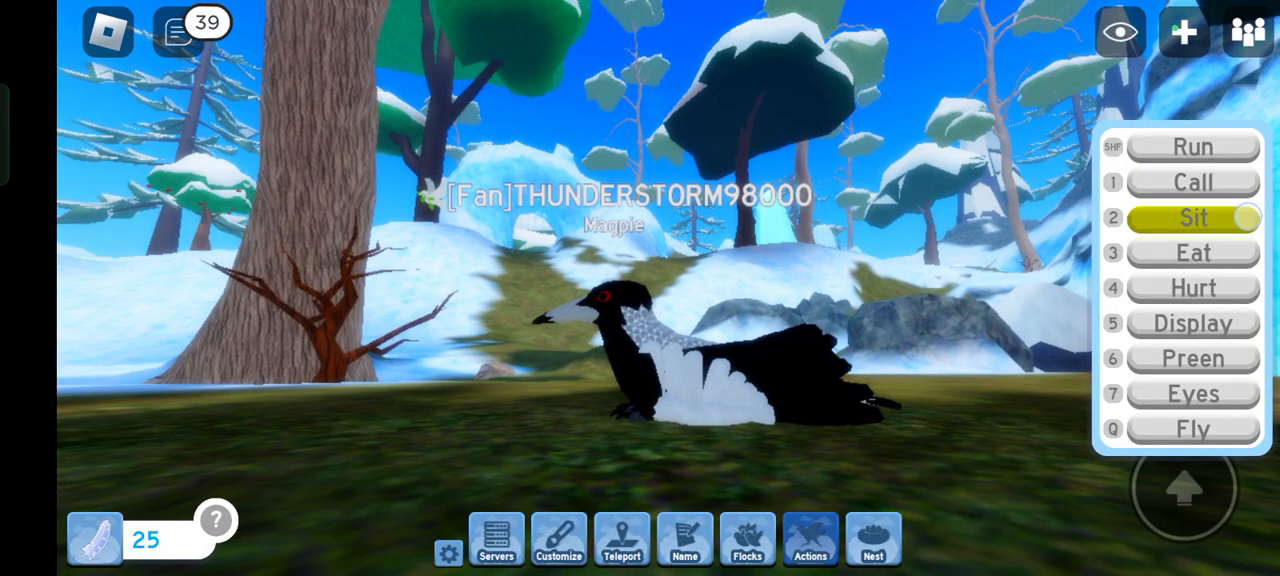
pyautogui.click(1192, 288)
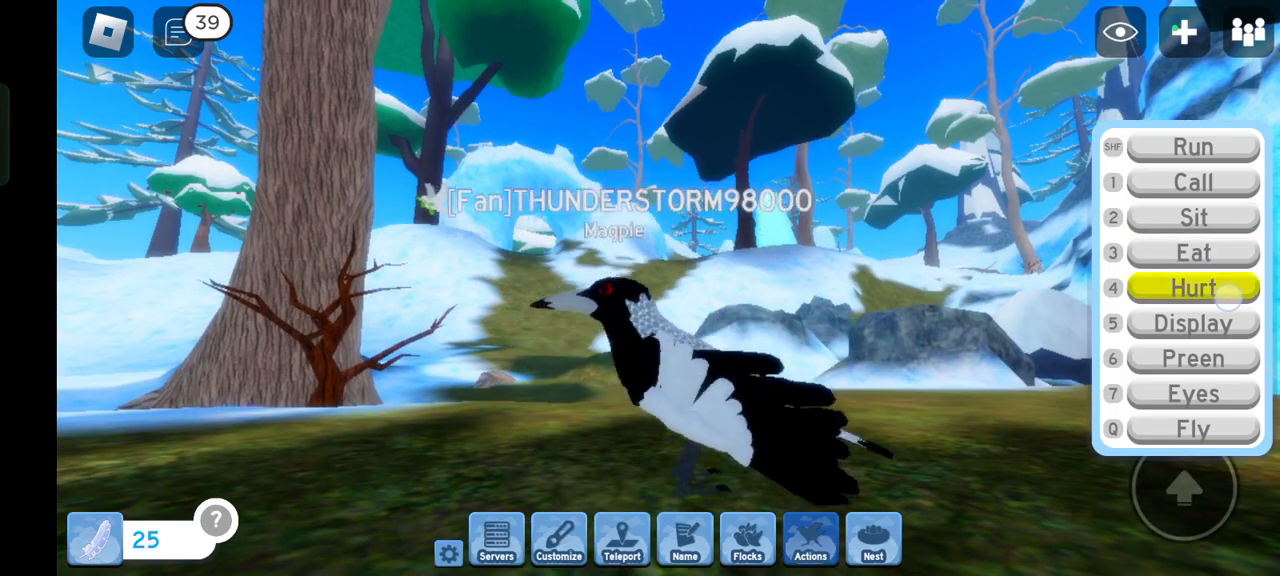
pyautogui.click(1192, 323)
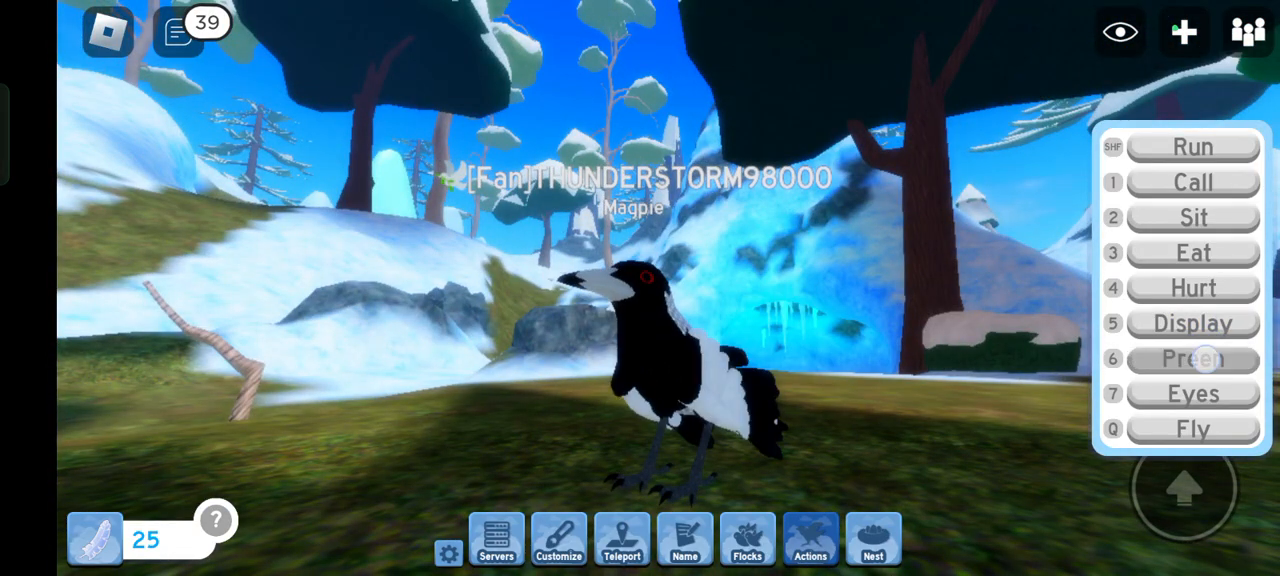
pyautogui.click(1192, 357)
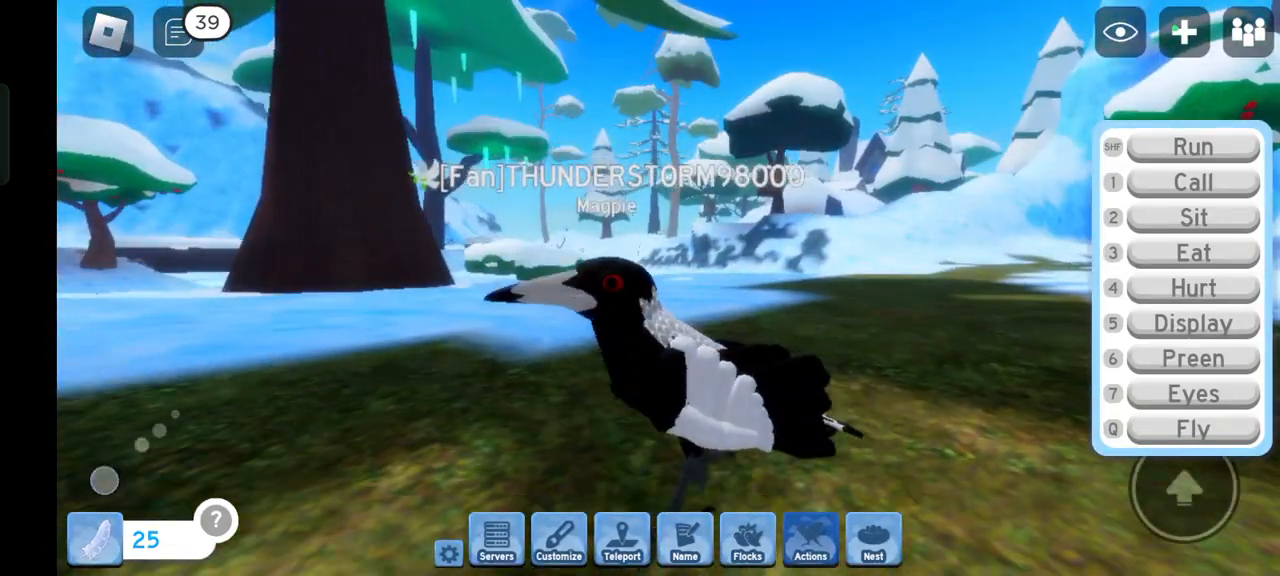
pyautogui.click(1192, 182)
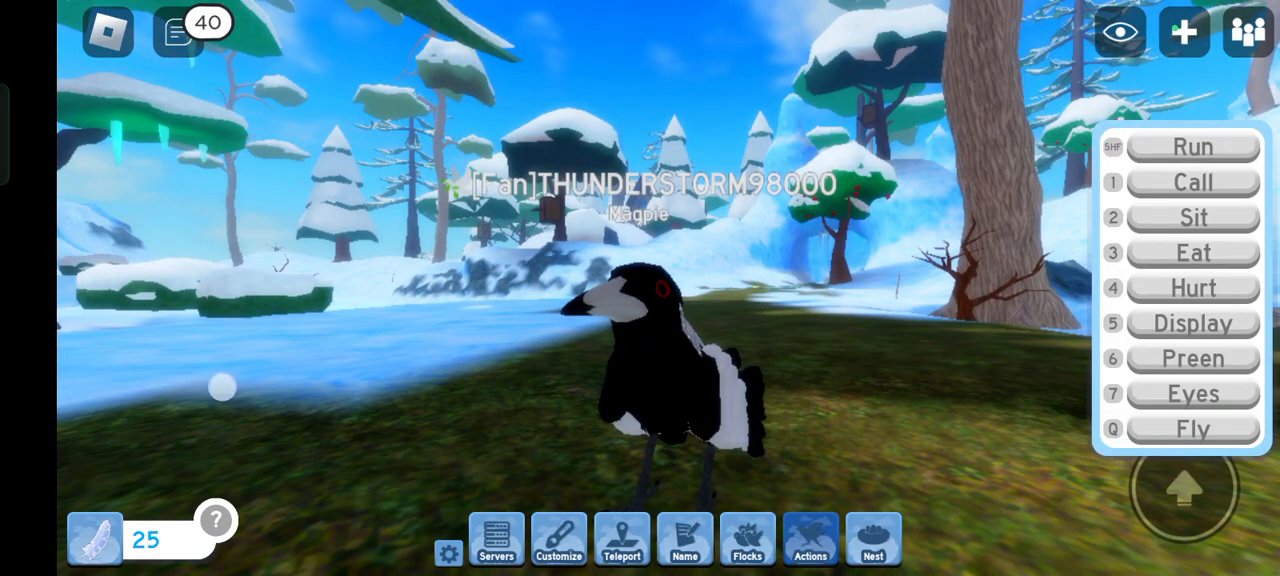
pyautogui.click(1191, 428)
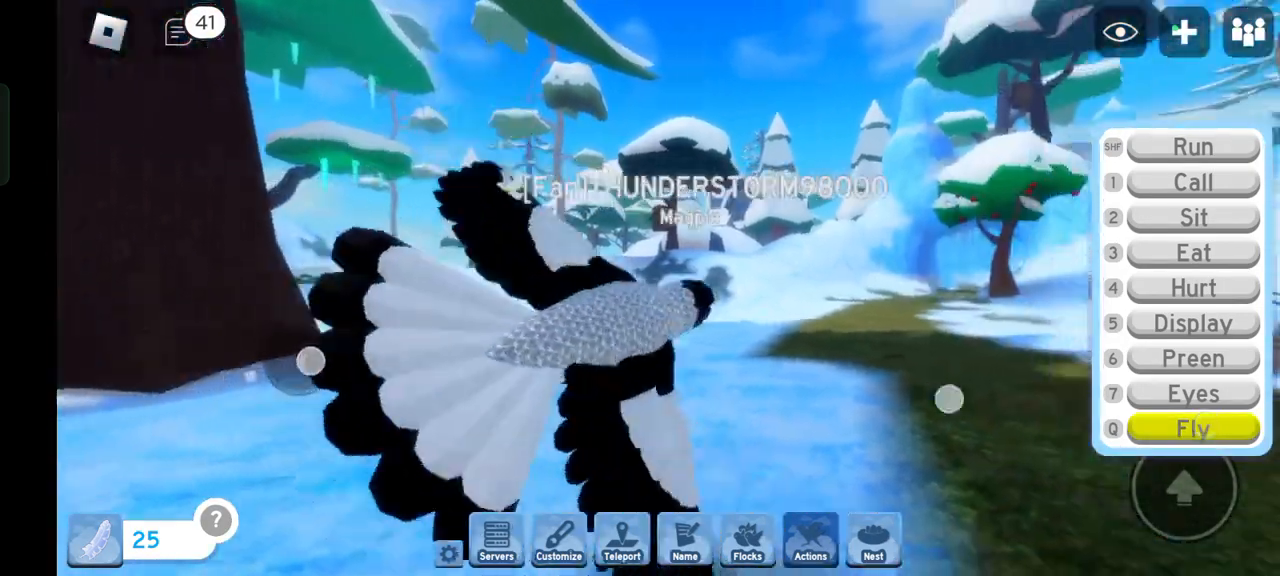
# Check the Flocks list, call while flying to the village, and grab the egg basket
pyautogui.click(746, 545)
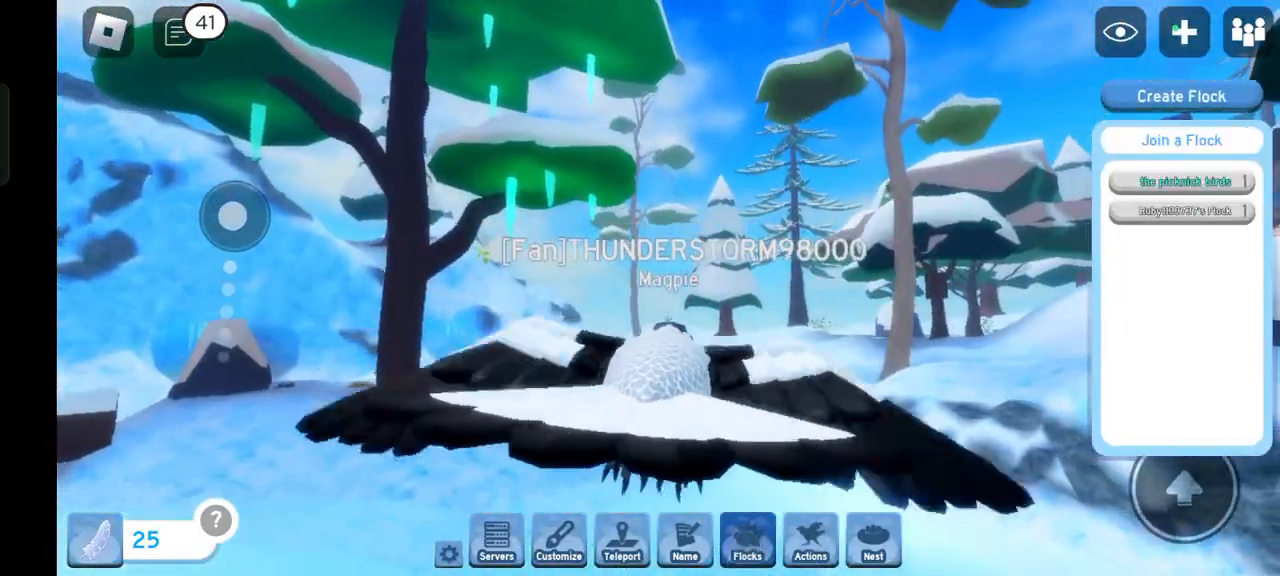
pyautogui.click(621, 540)
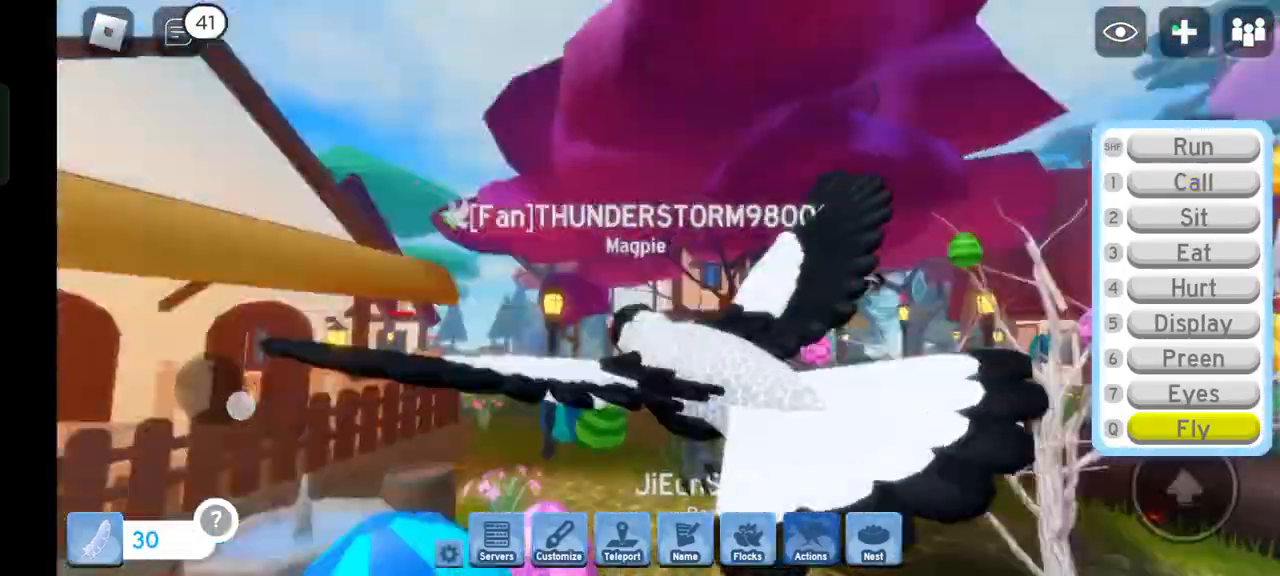
pyautogui.click(1191, 182)
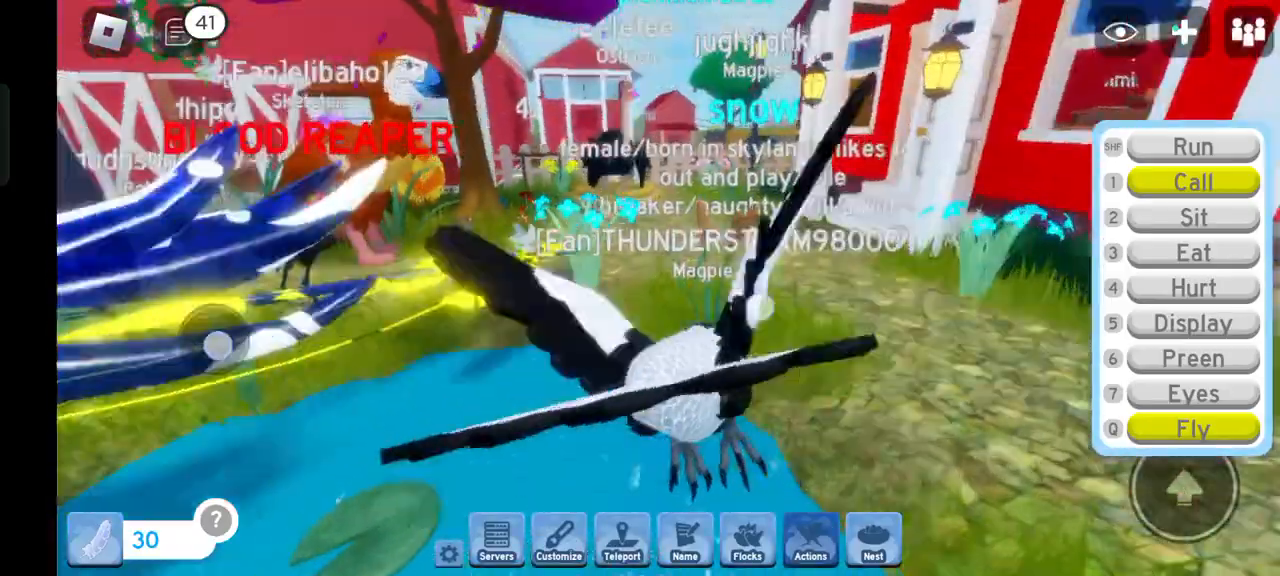
pyautogui.click(1192, 429)
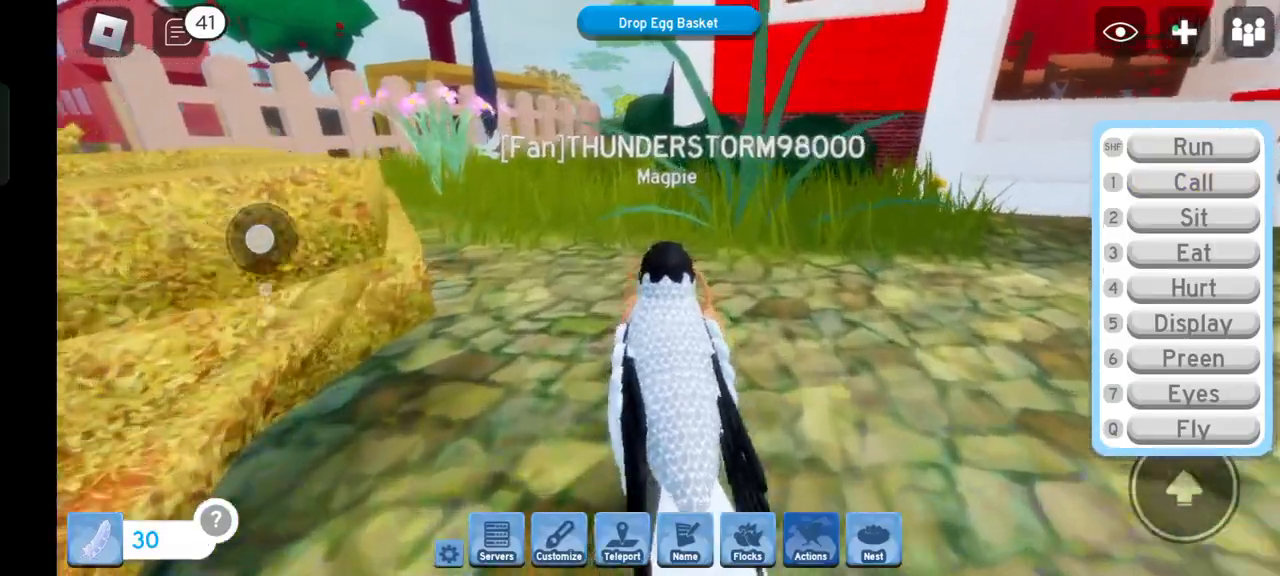
# Dismiss the player pick-up menu, call, and run the egg basket to a dirt nest
pyautogui.click(1192, 182)
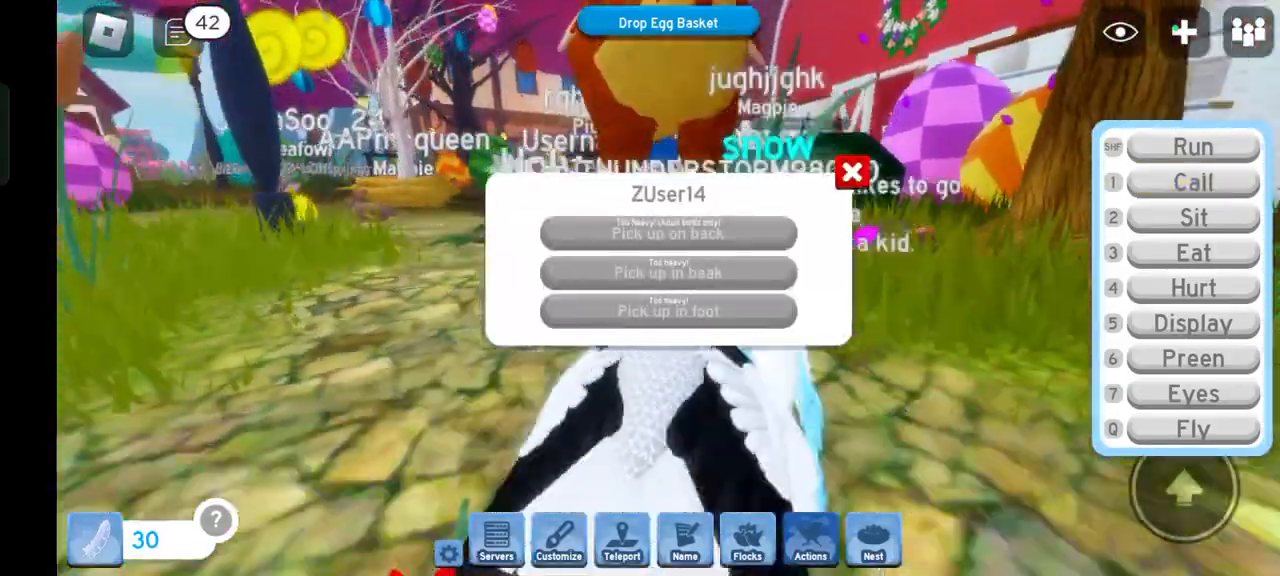
pyautogui.click(852, 170)
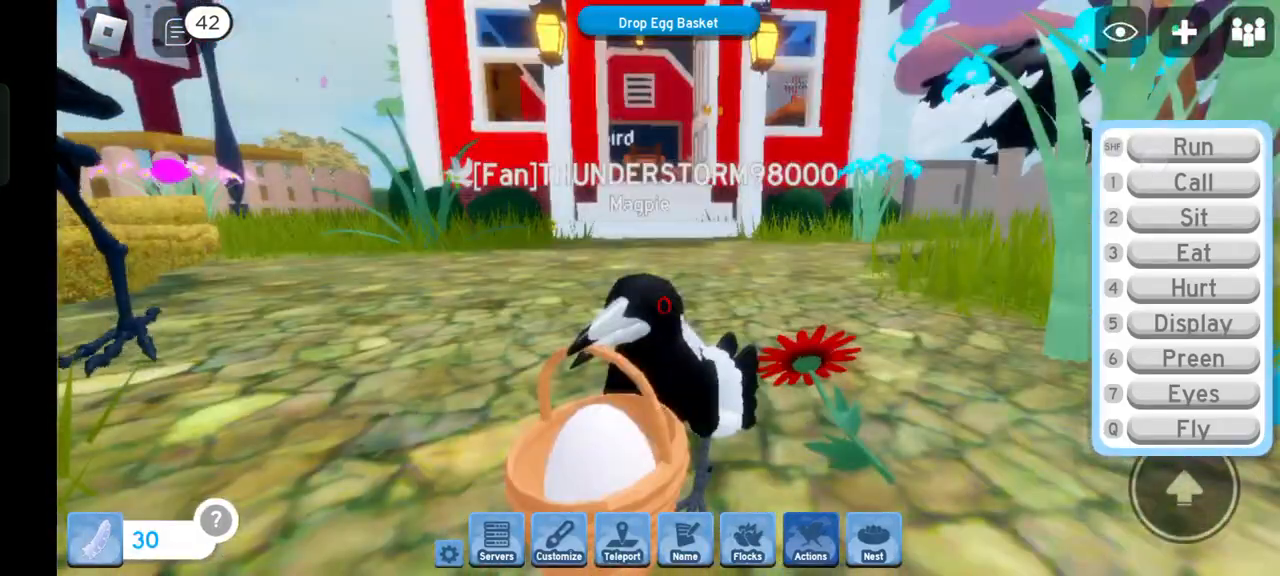
pyautogui.click(1192, 182)
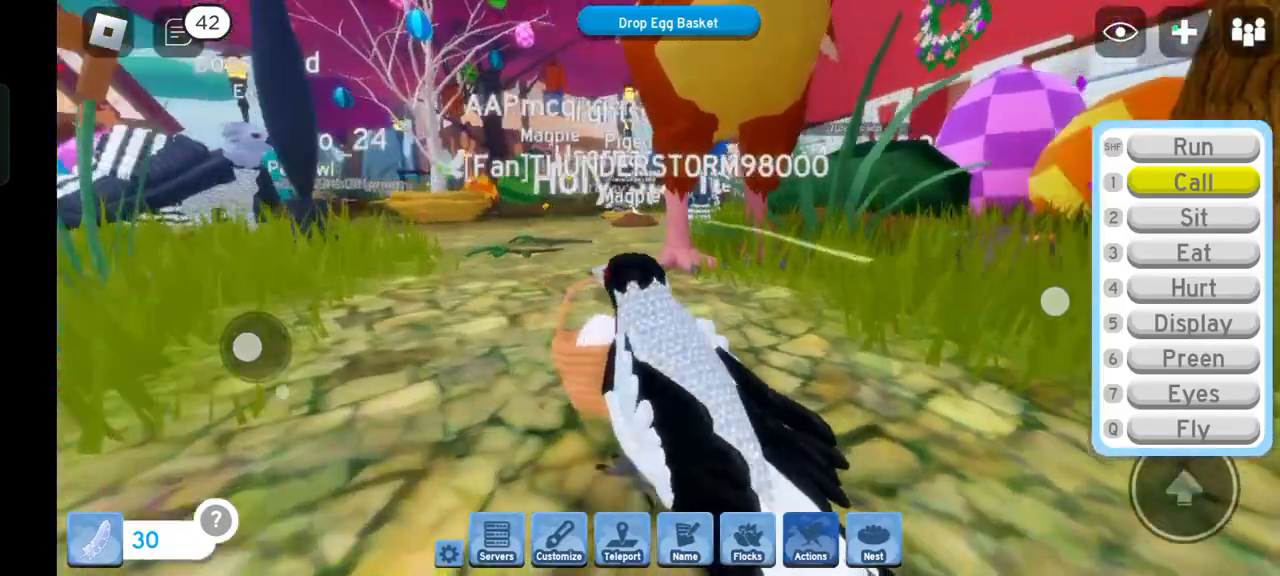
pyautogui.click(1192, 253)
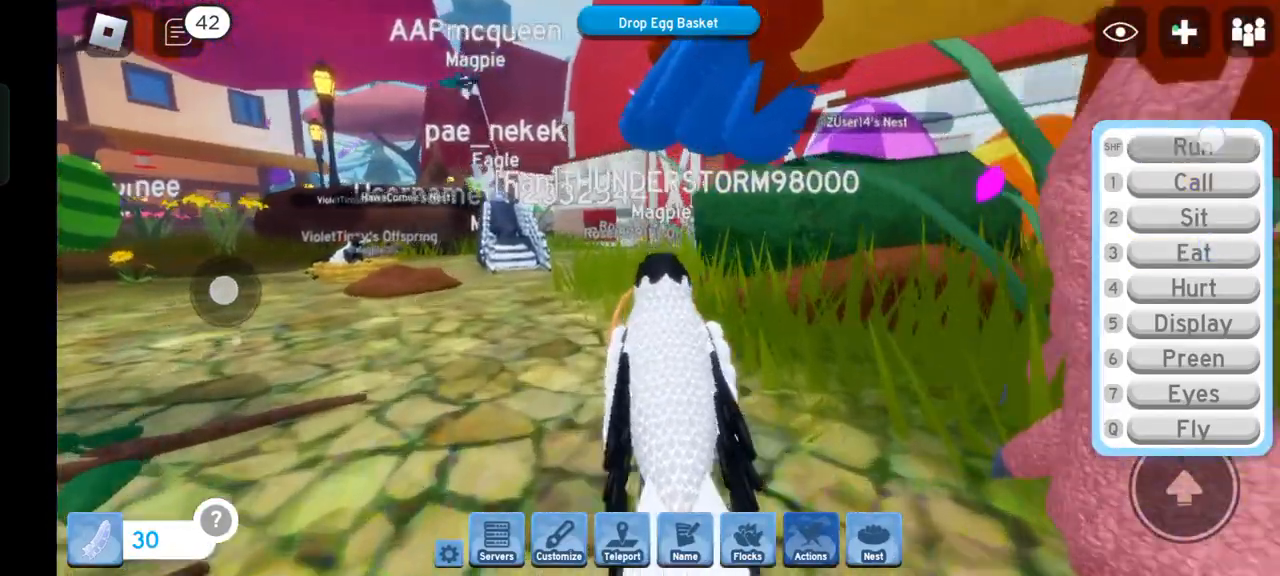
pyautogui.click(1192, 147)
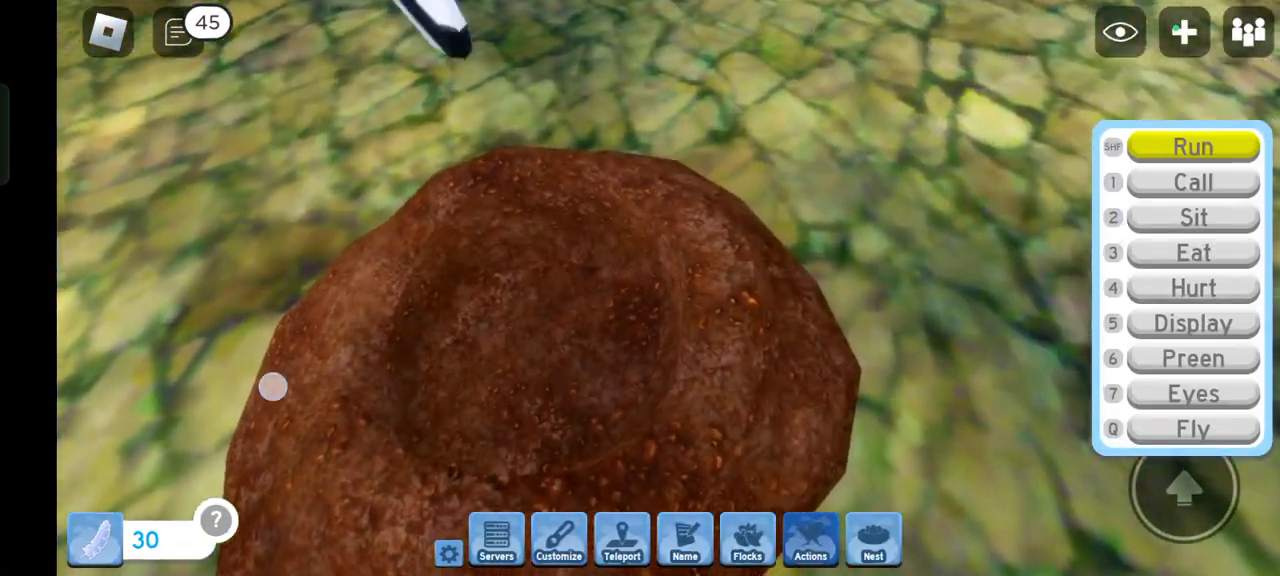
# Build a Dirt Nest from the nest types, then walk into the wooden building
pyautogui.click(872, 540)
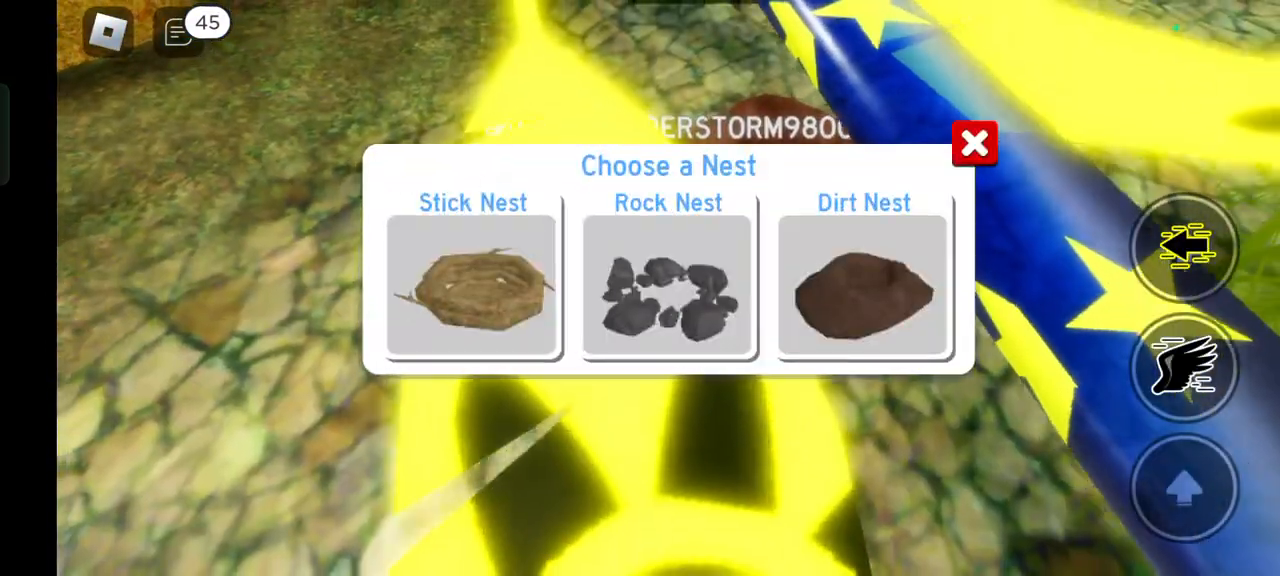
pyautogui.click(863, 290)
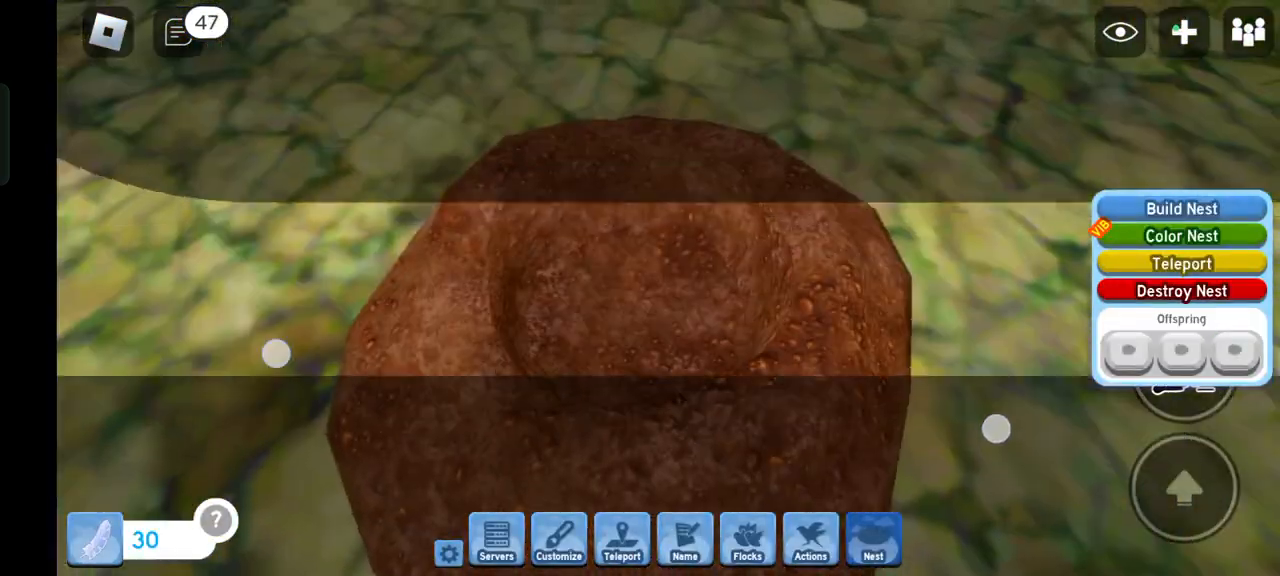
pyautogui.click(1128, 351)
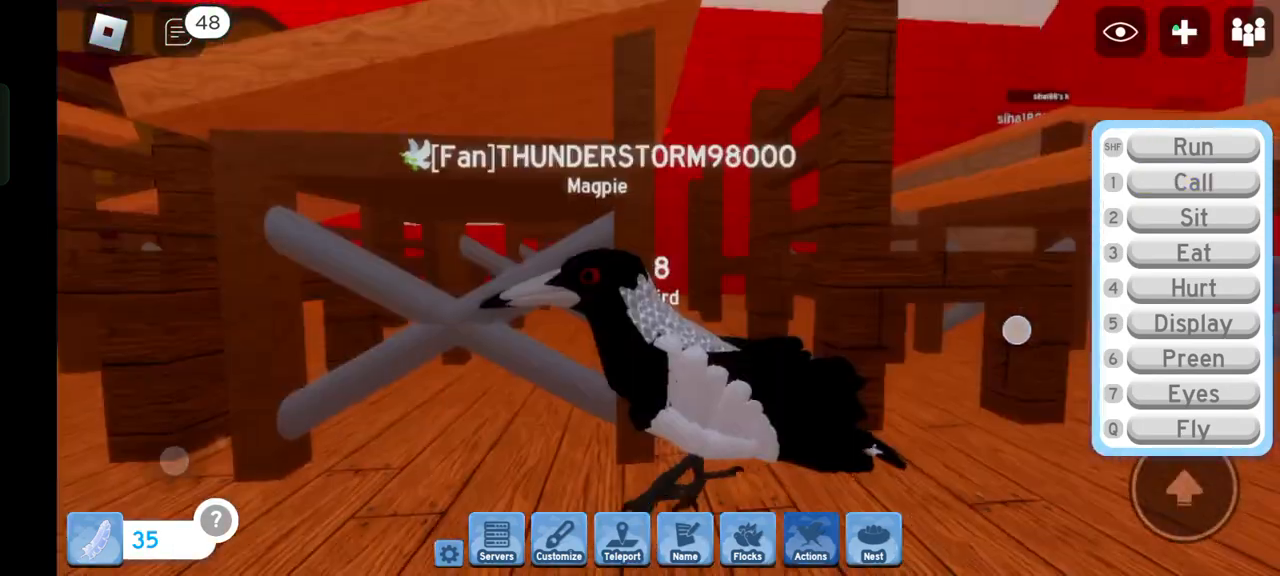
# Pick up another bird in the beak and make the magpie run
pyautogui.click(1192, 182)
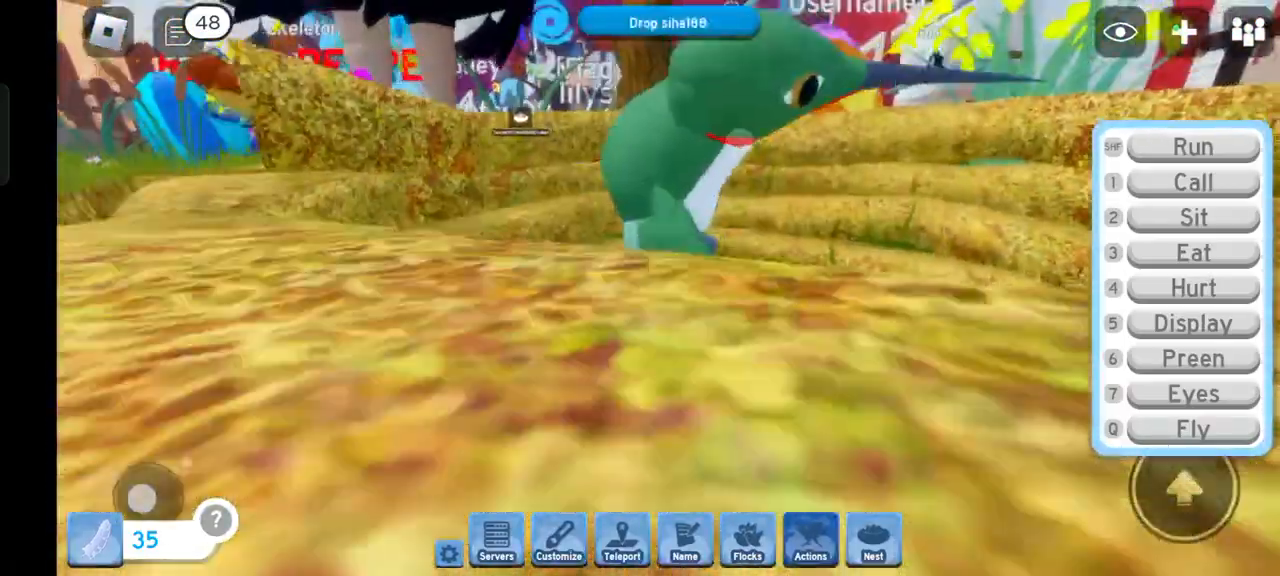
pyautogui.click(1192, 253)
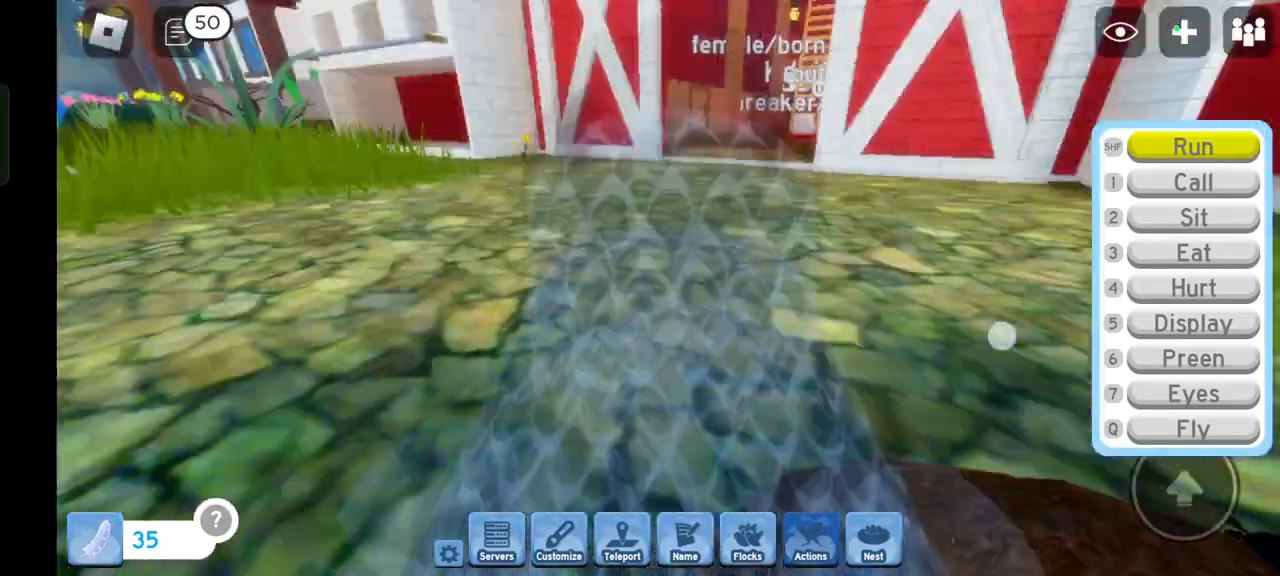
# Check the offspring chick's details, then ask to leave the experience
pyautogui.click(873, 540)
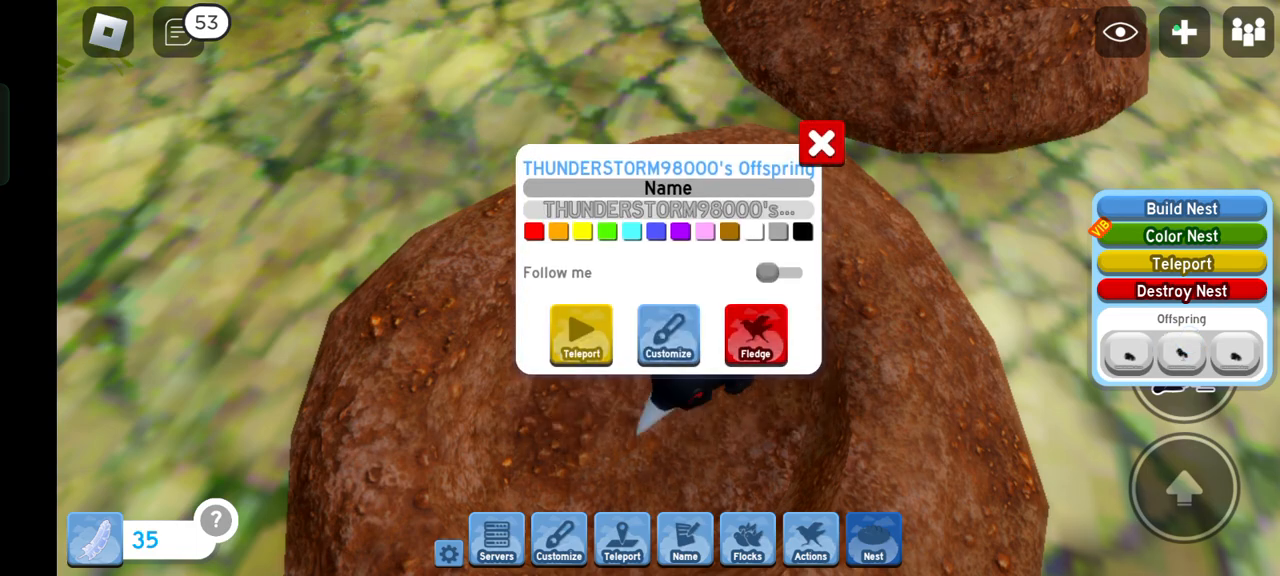
pyautogui.click(821, 143)
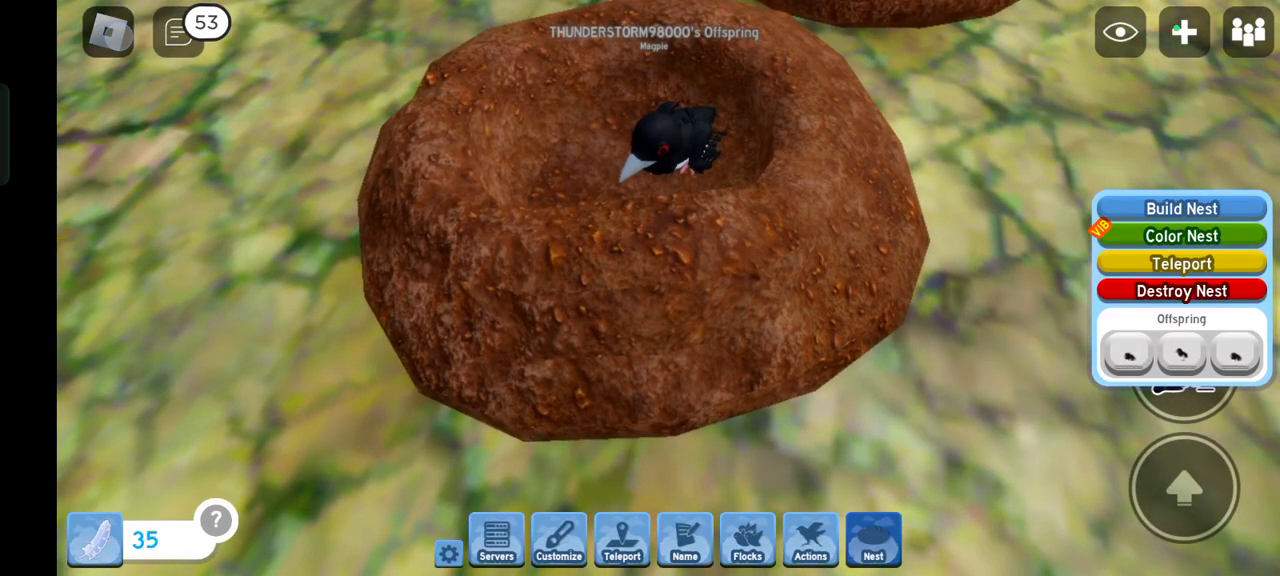
pyautogui.click(107, 31)
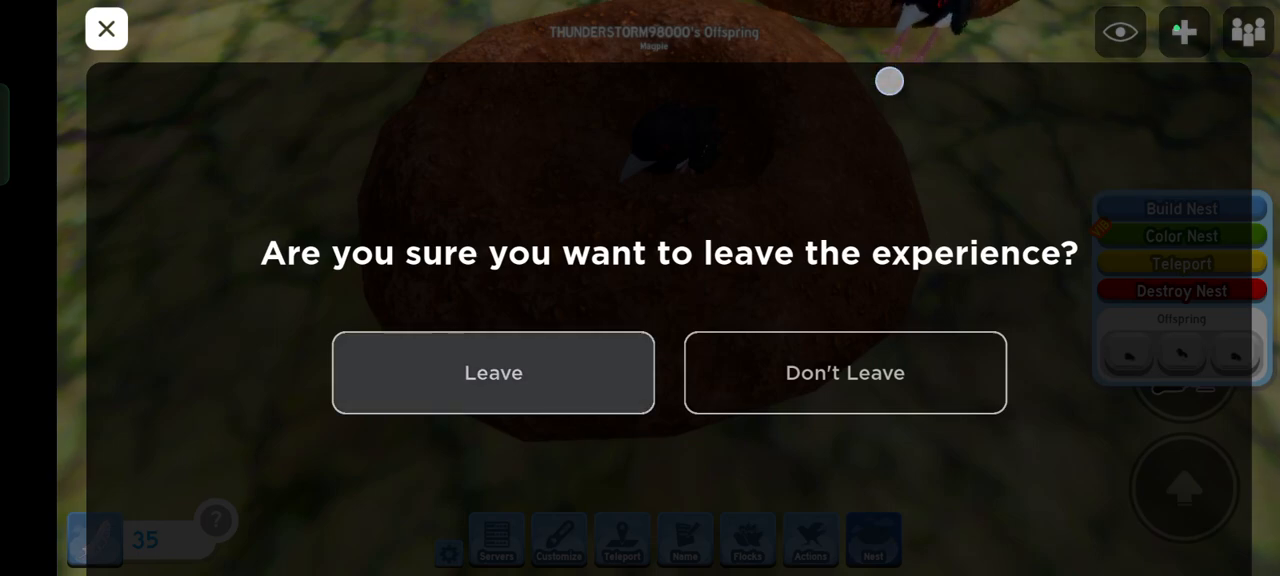